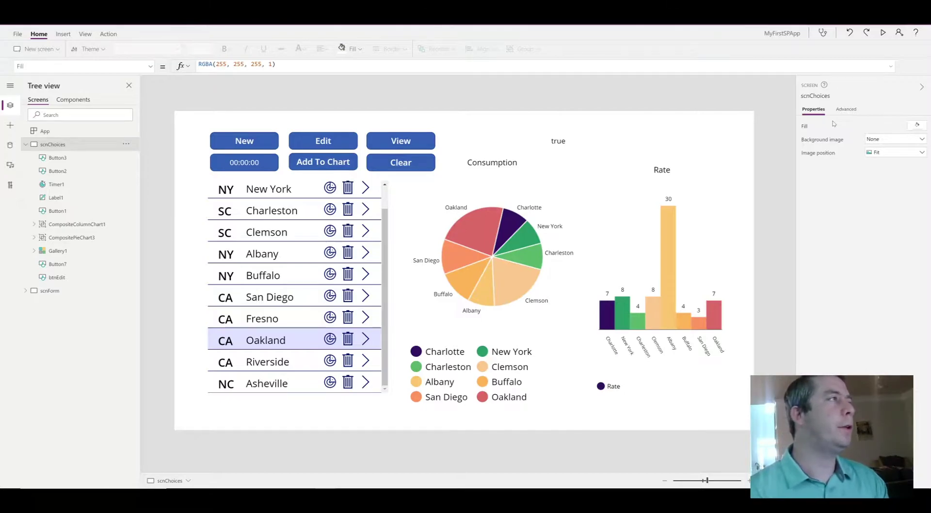
Insert an HtmlText control onto the scnChoices screen from the Insert tab's Text menu
click(62, 34)
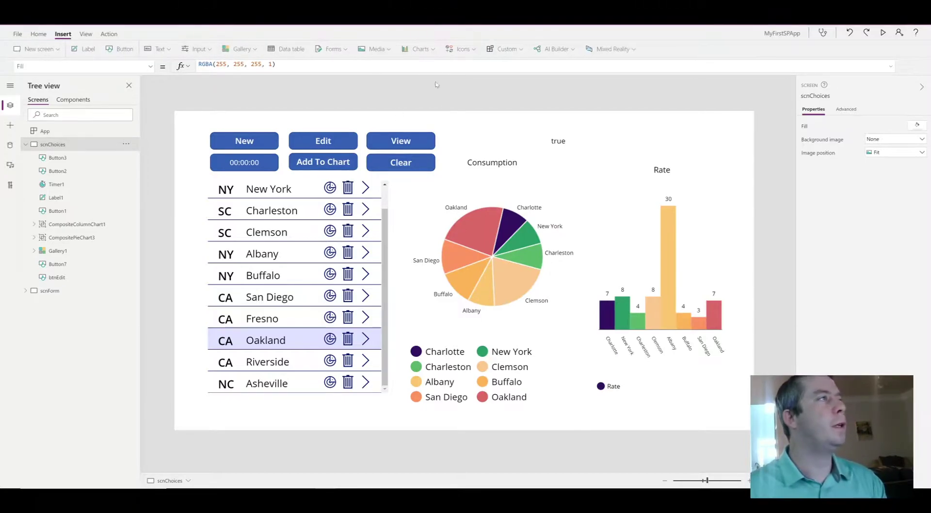
click(460, 48)
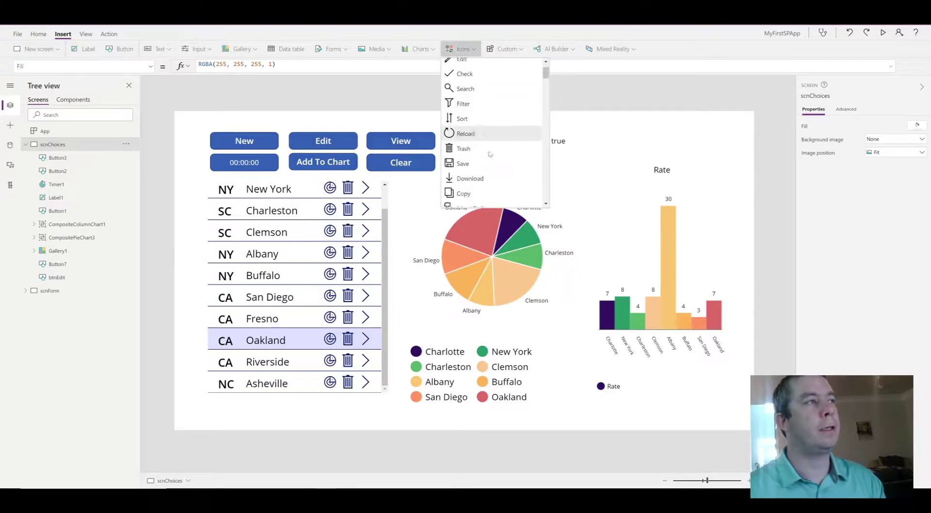
scroll(down, 3)
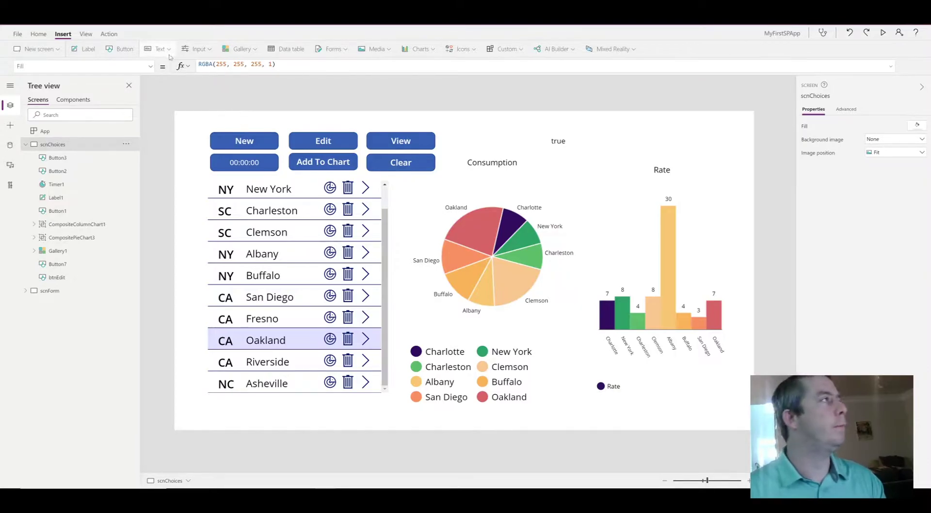
click(159, 48)
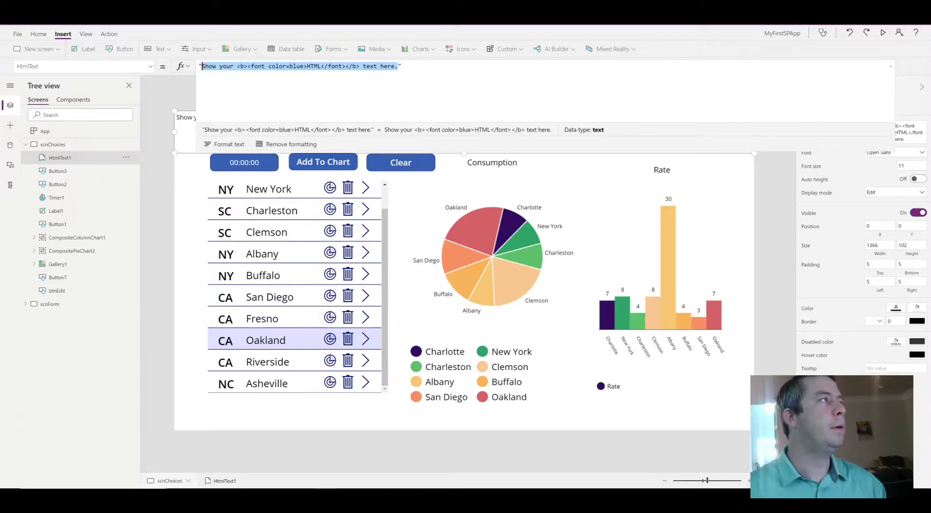
mouse_move(433, 59)
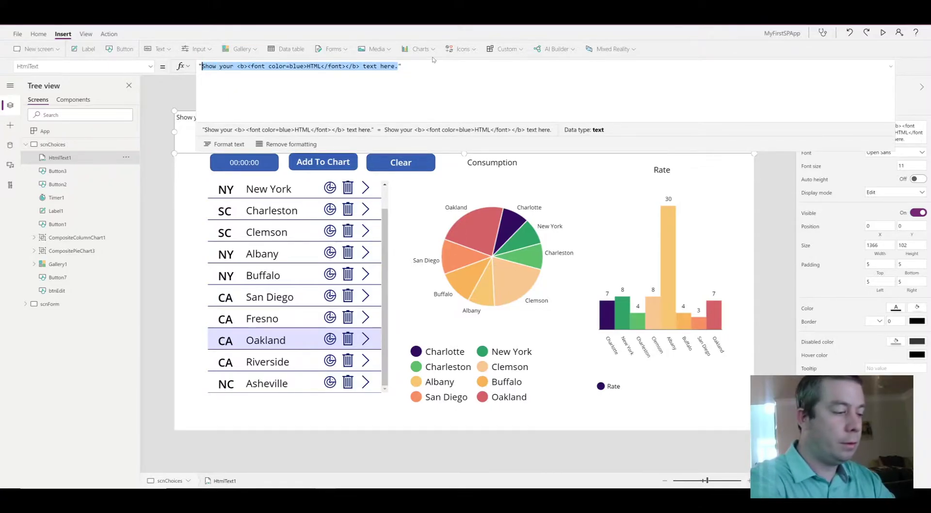
Start the HtmlText div styled with 75px padding and font-size 25
text(<div styl)
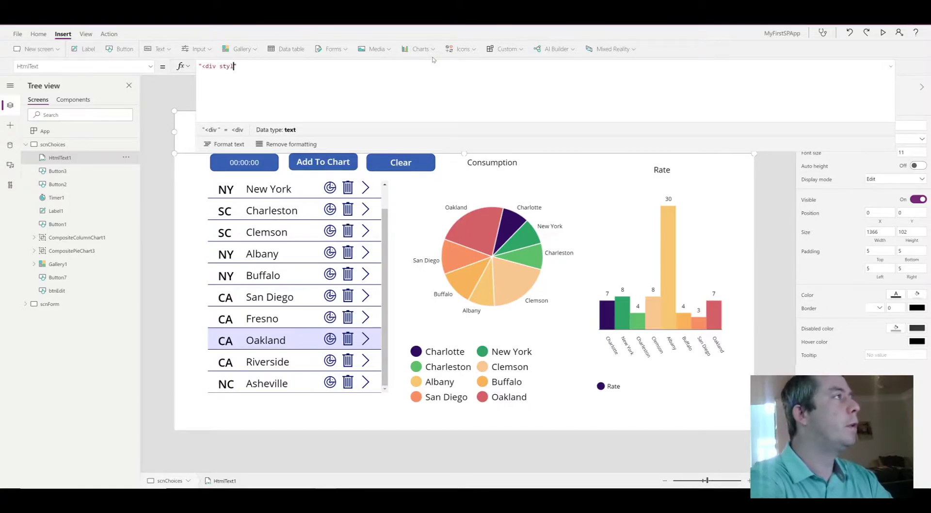
text(e=')
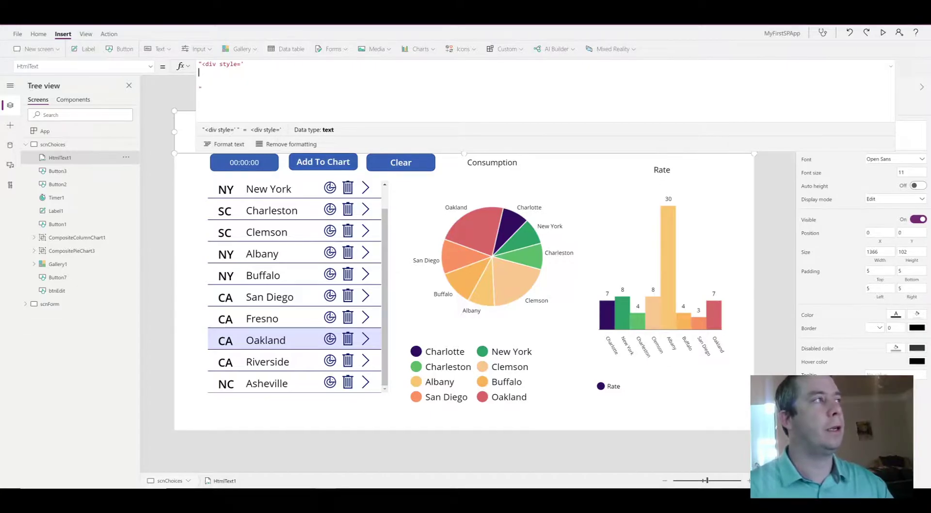
mouse_move(331, 49)
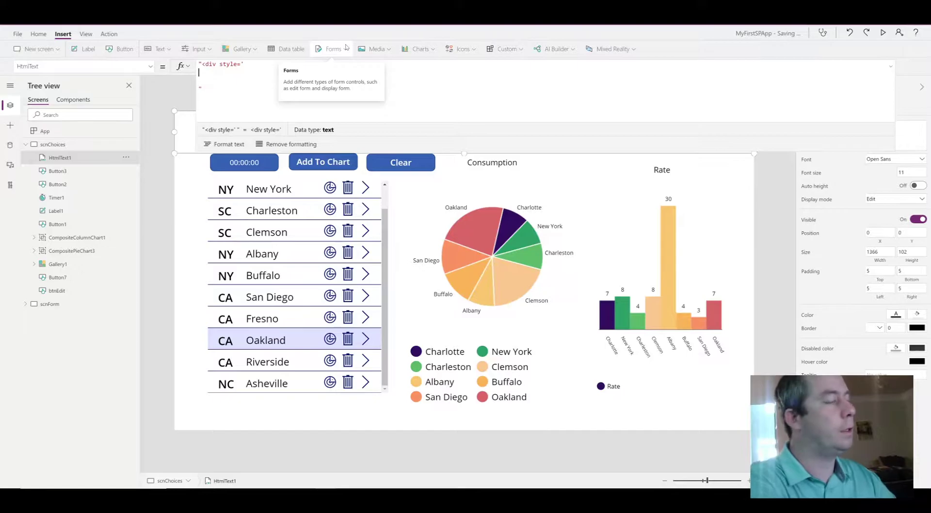
text(padding:)
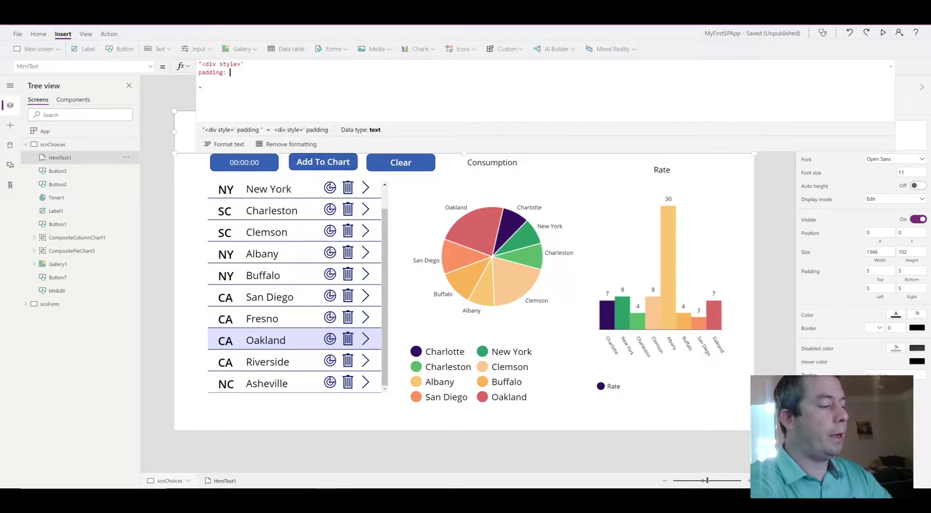
text(75)
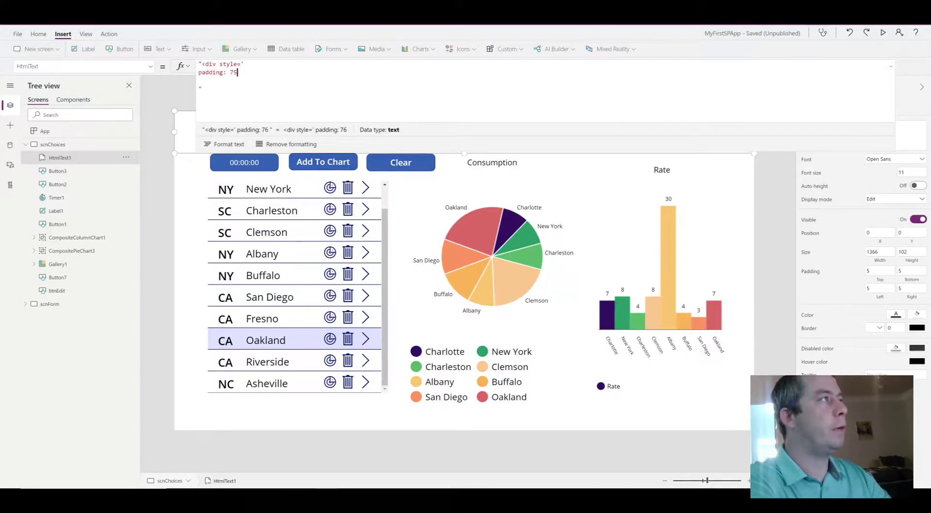
text(px;)
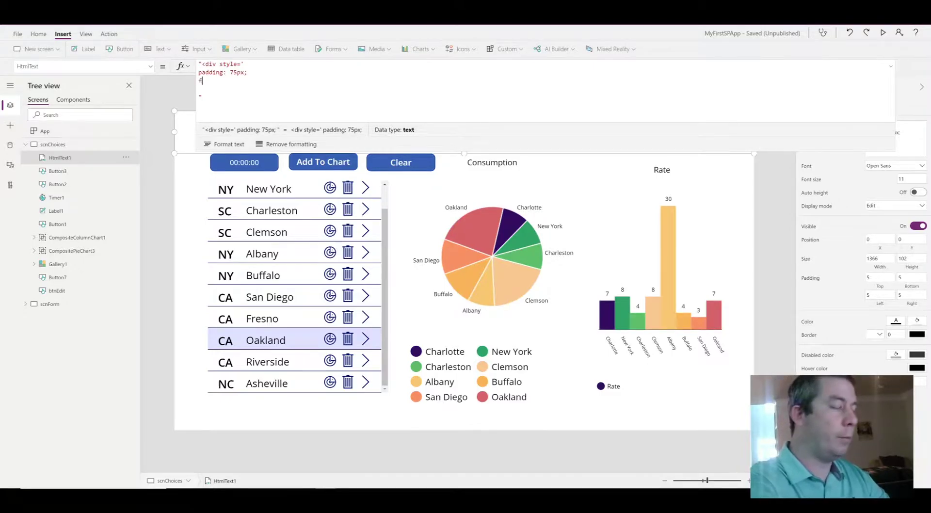
text(font-)
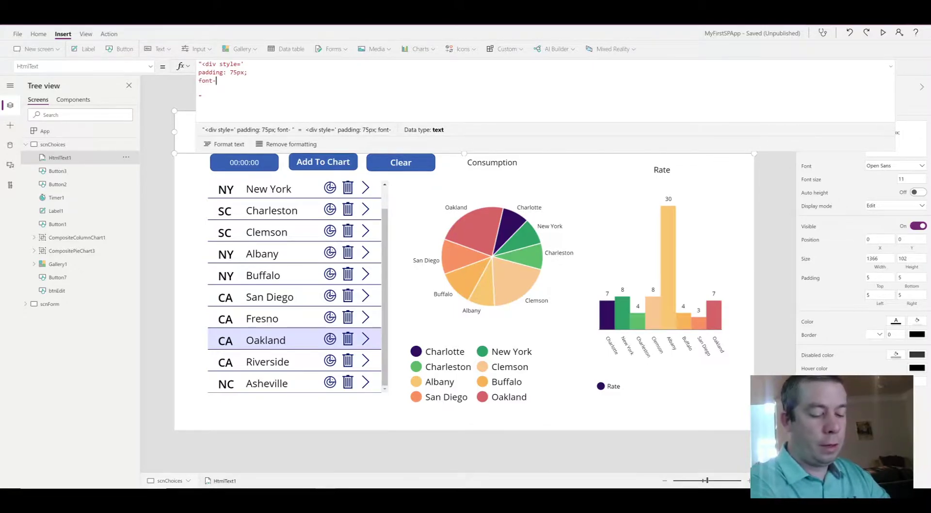
text(size)
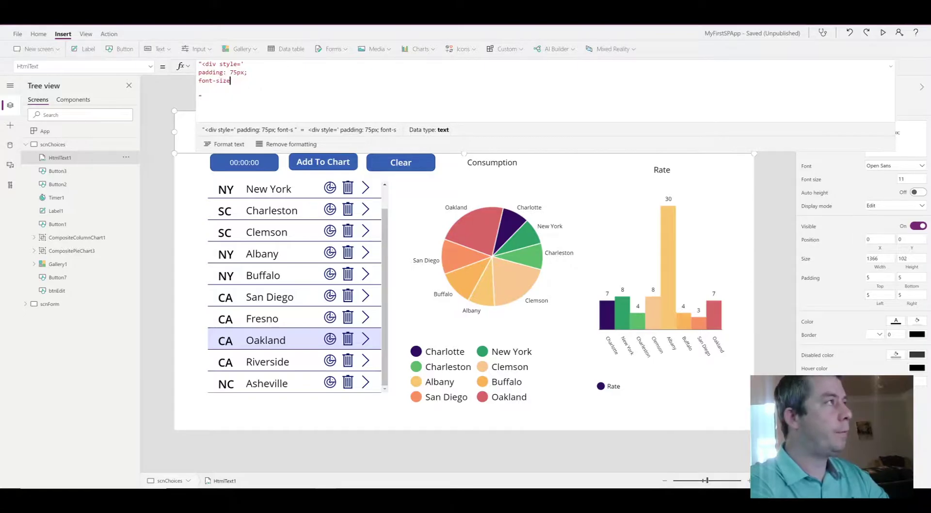
text(: 25px;)
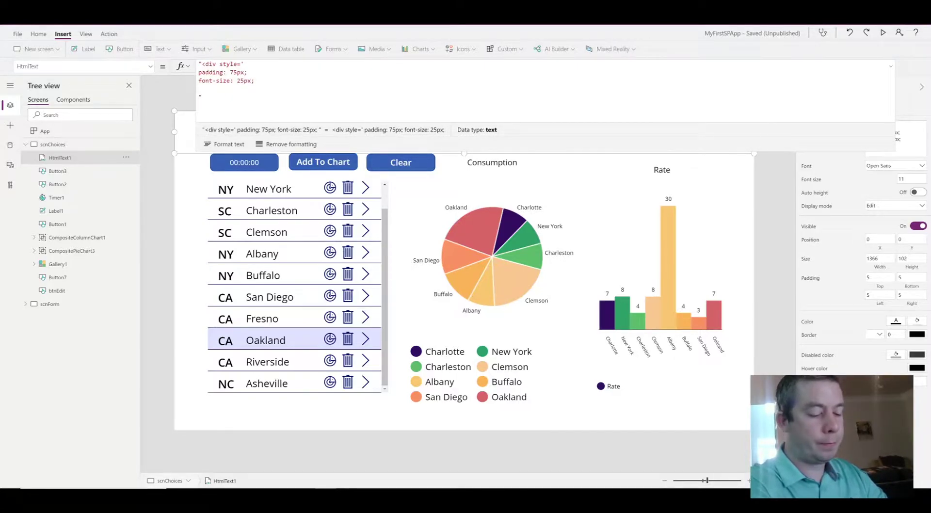
Add a box-shadow of 5px 5px 3px 2px #999 to the div
text(box-)
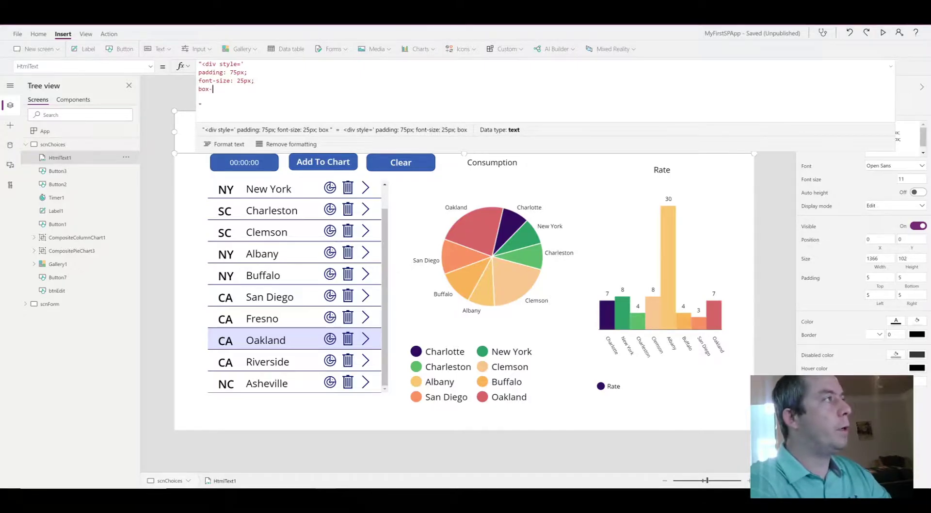
text(shadow)
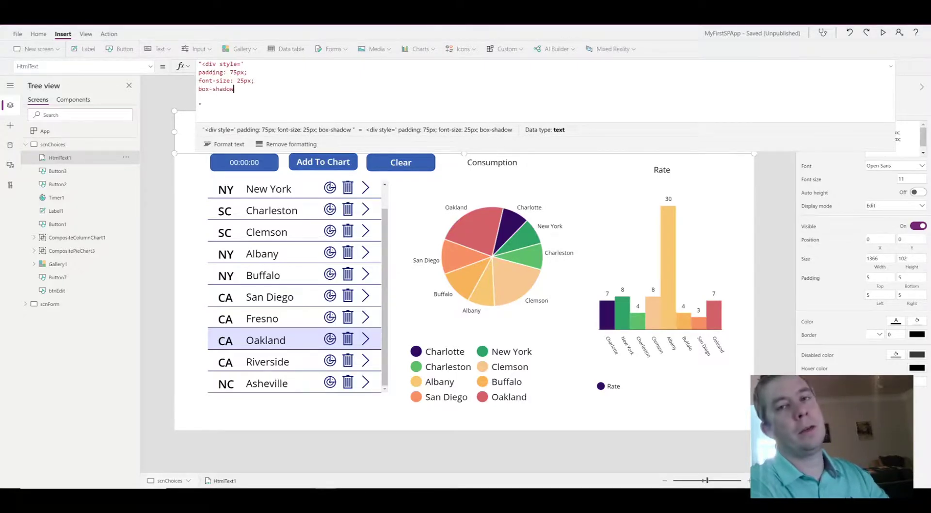
text(:)
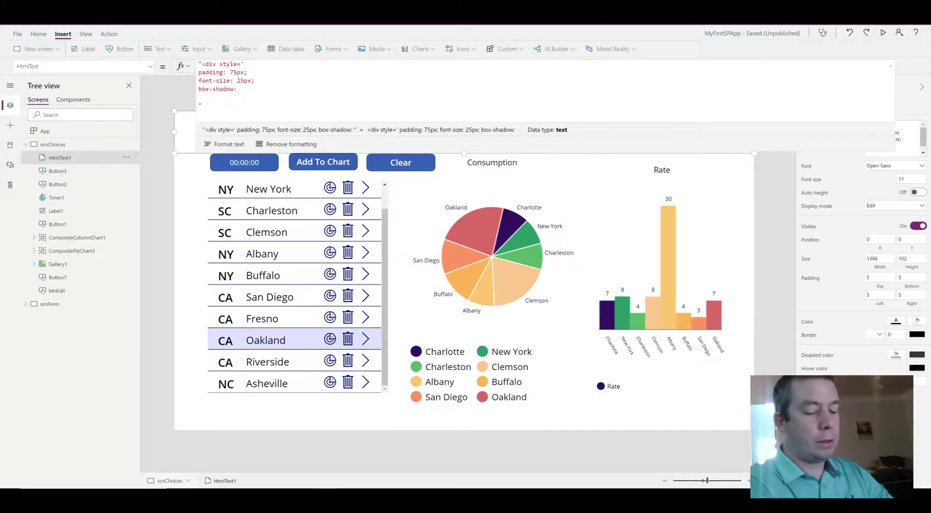
text(5)
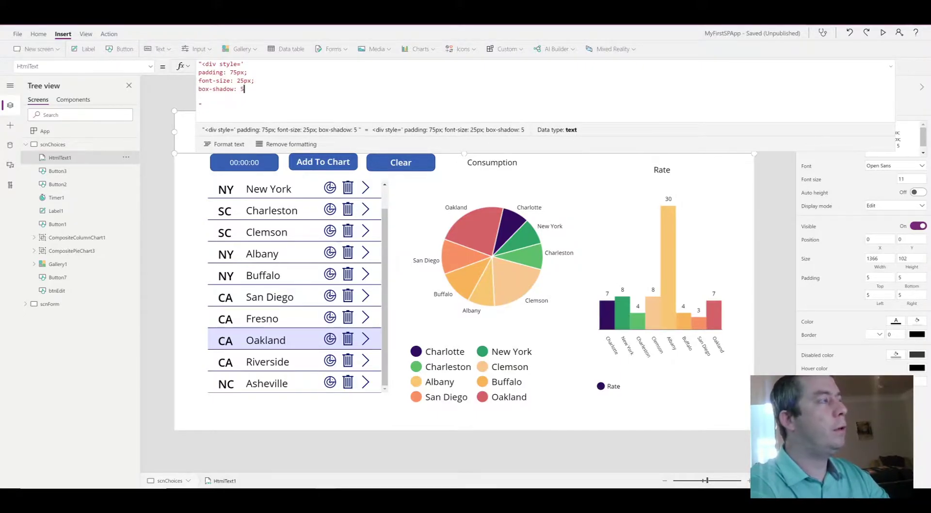
text(px)
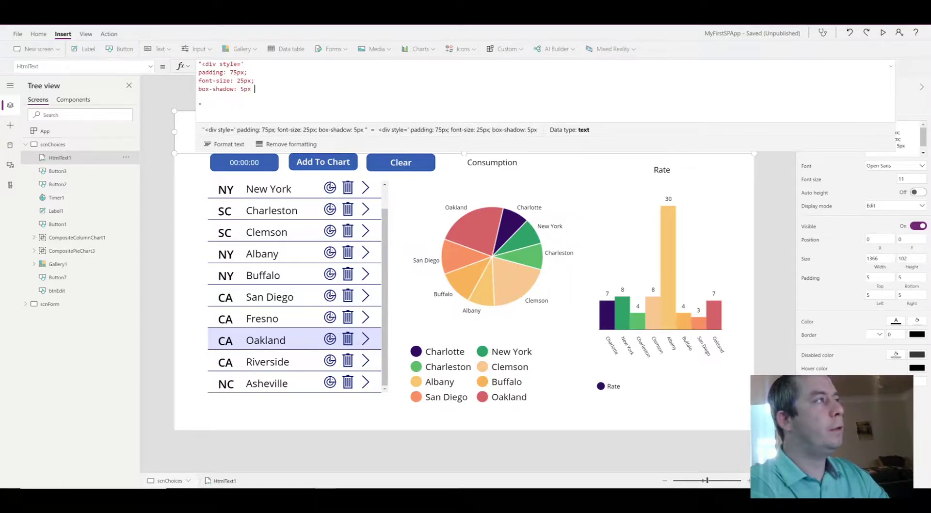
text(5 px)
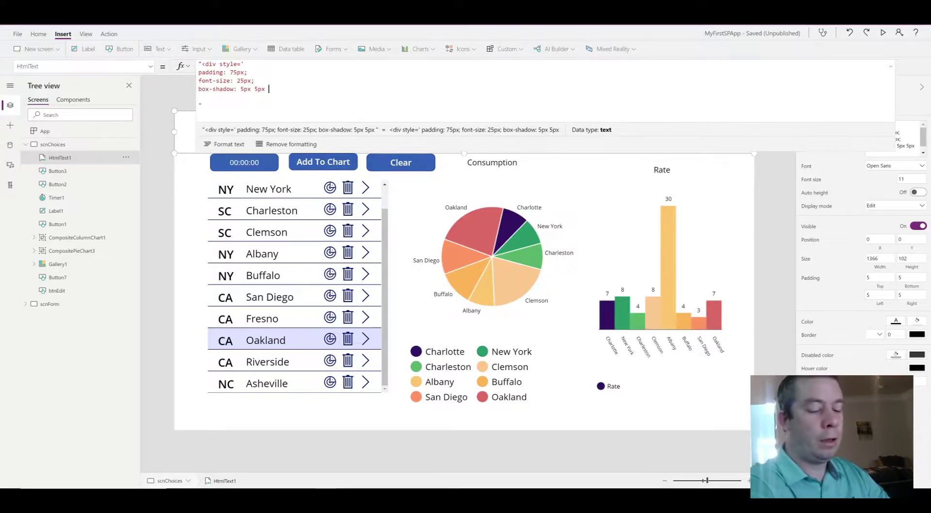
text(3px)
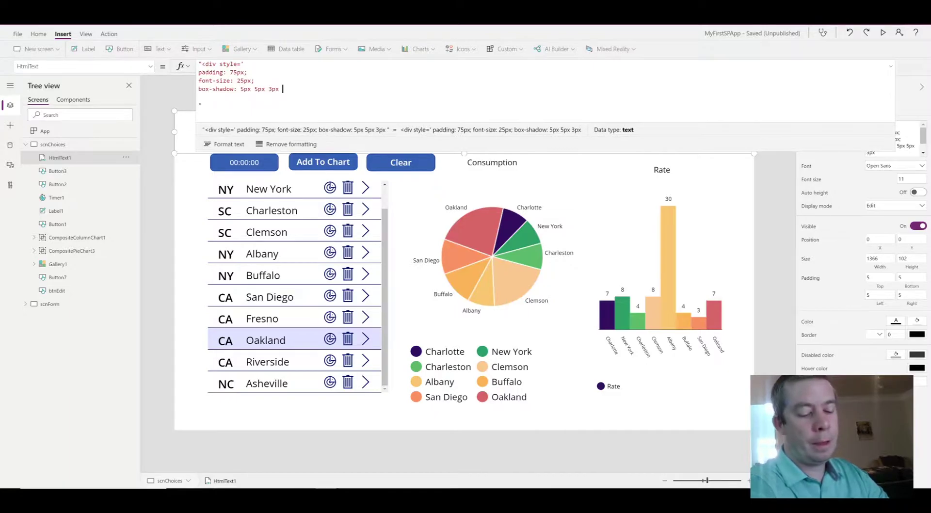
text(2px)
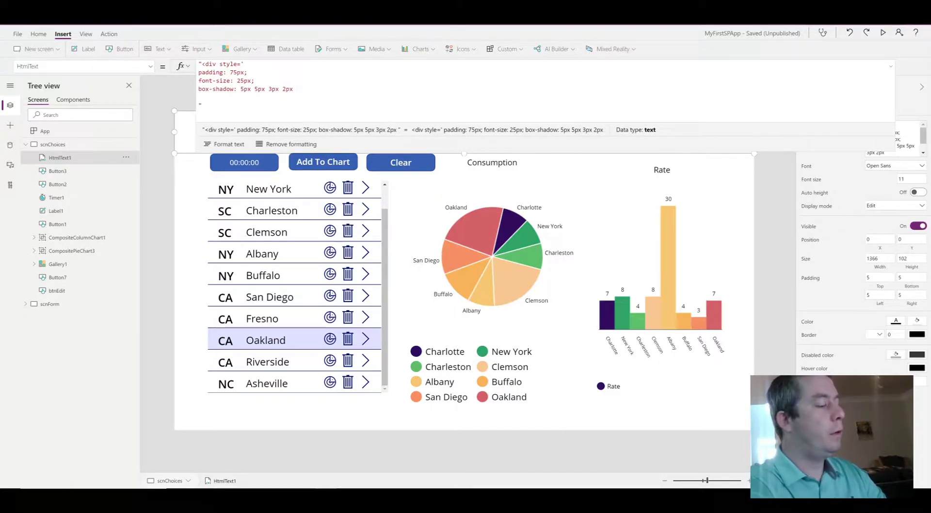
text(#99)
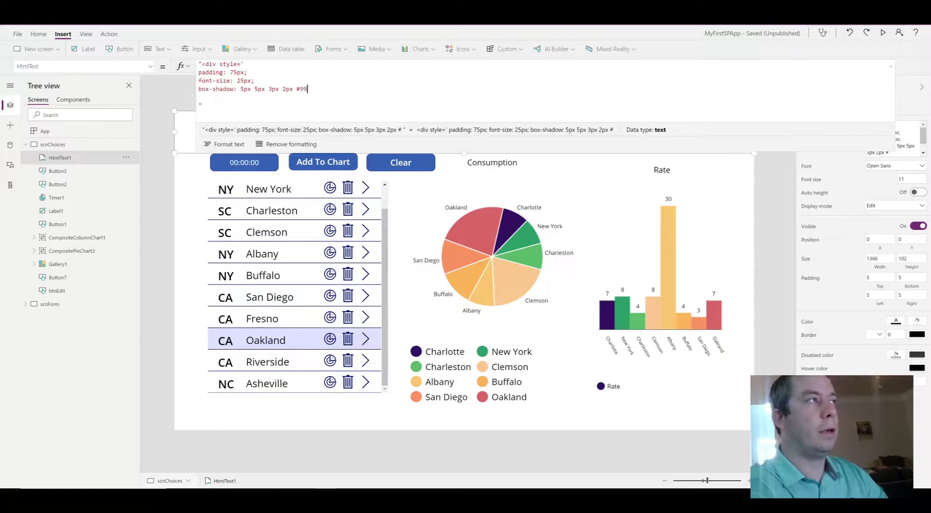
text(9)
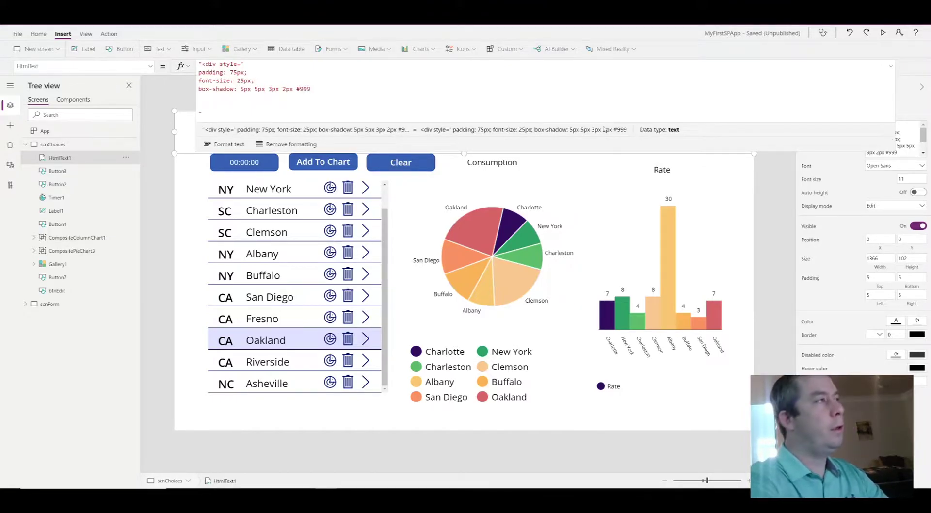
Add a lightblue background, center tags, and close the div
text(background:)
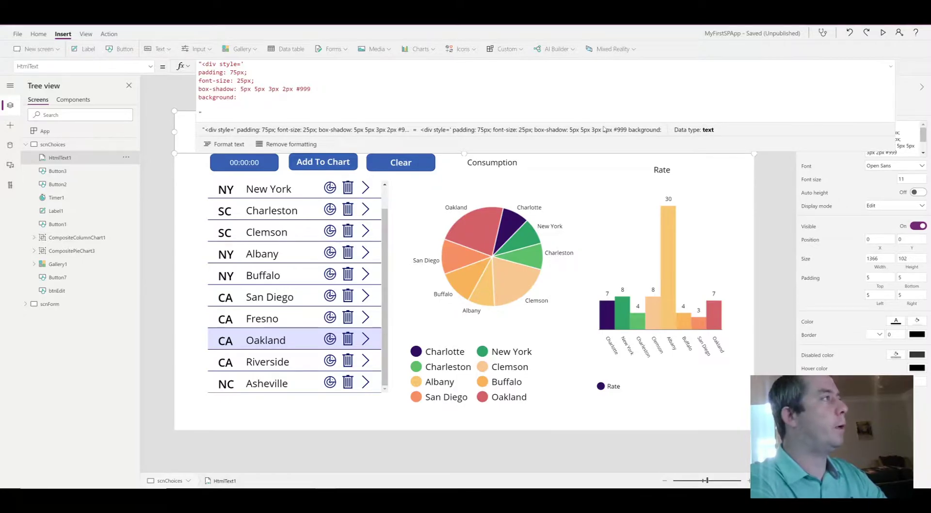
text(lightblue;')
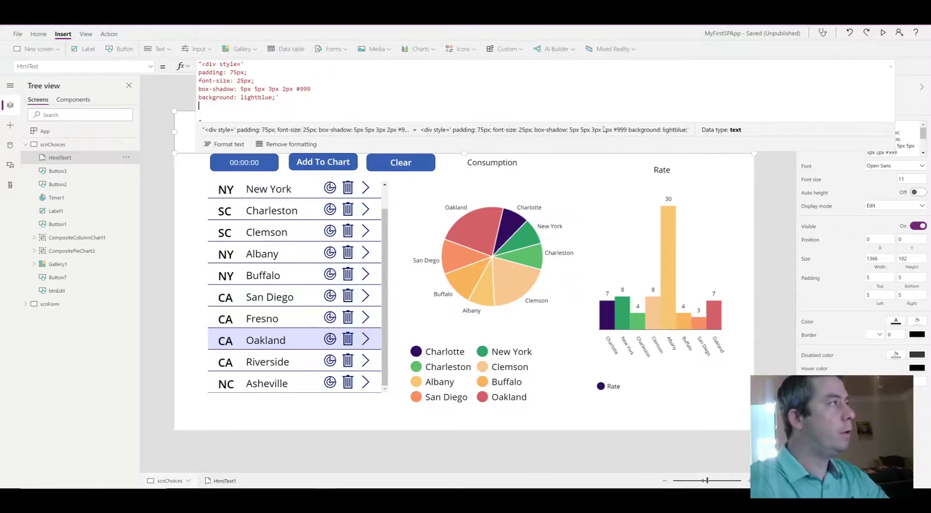
text(<center>)
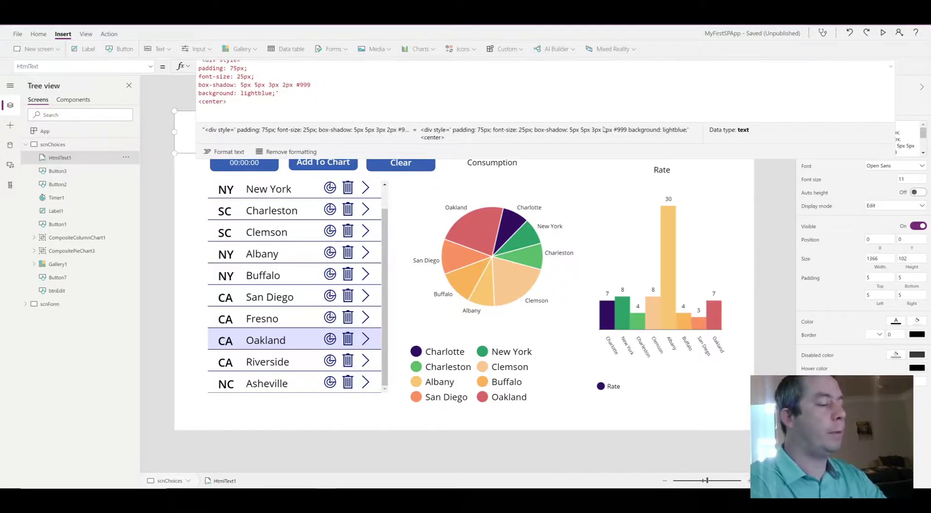
text(</b)
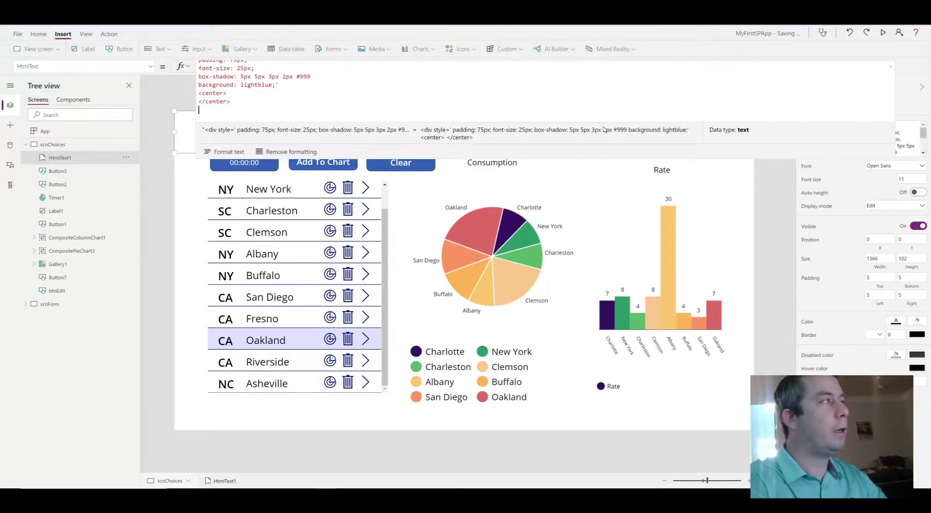
text(</di)
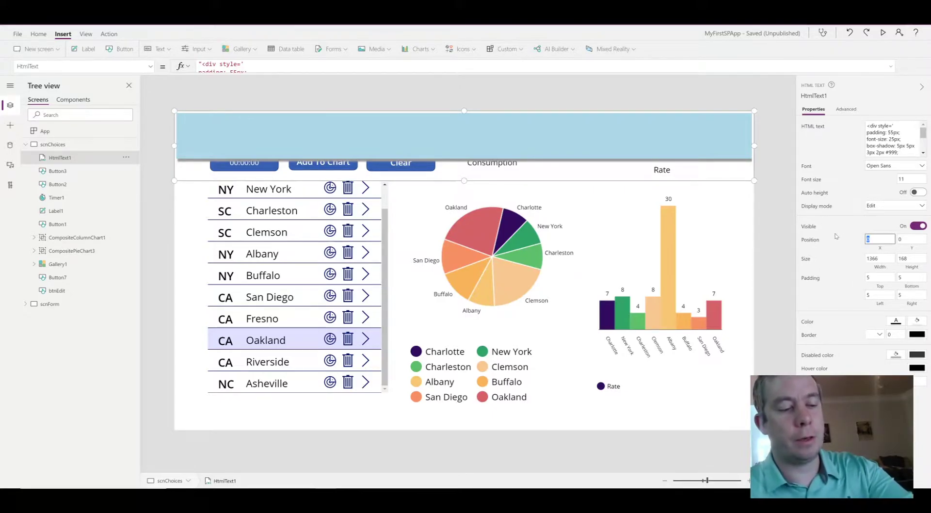
Set the HTML title bar's horizontal position to -10
text(-10)
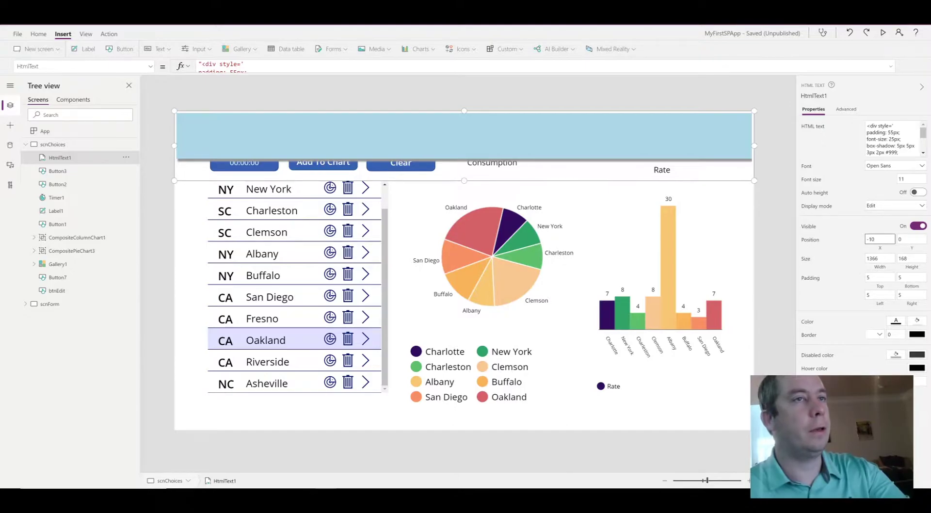
click(900, 239)
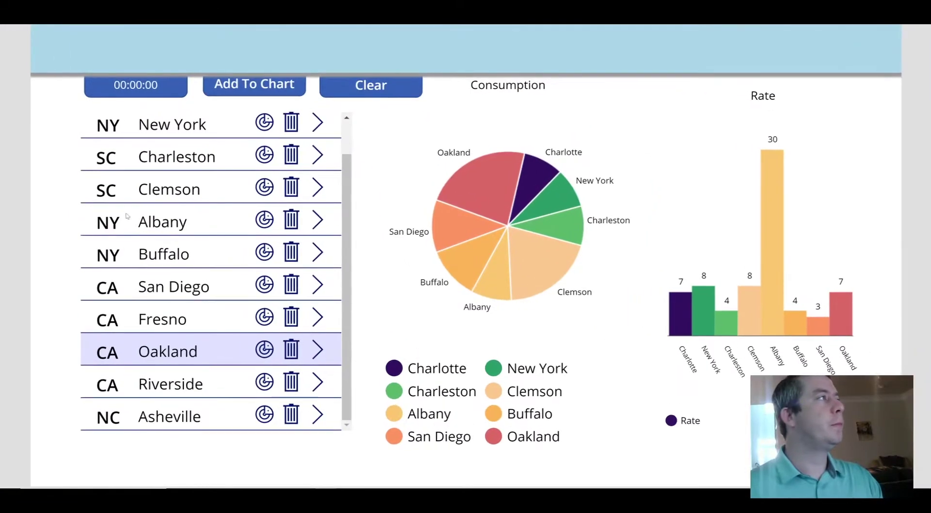
mouse_move(631, 40)
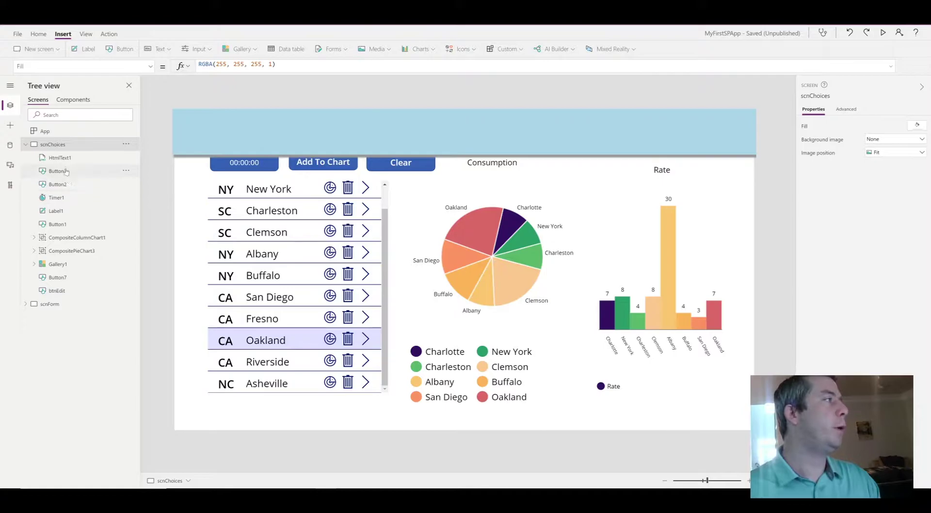
Send HtmlText1 to back and line up the Edit, View and remaining buttons across it
right_click(401, 162)
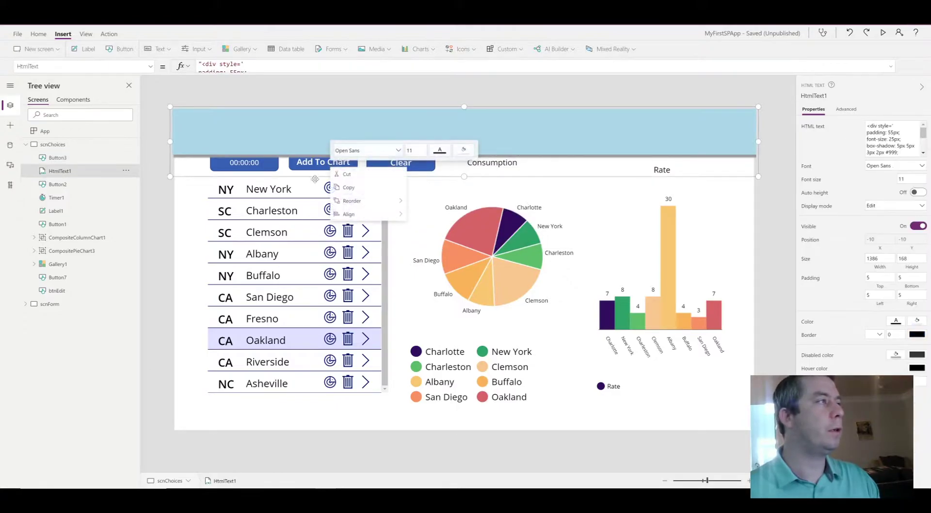
click(323, 162)
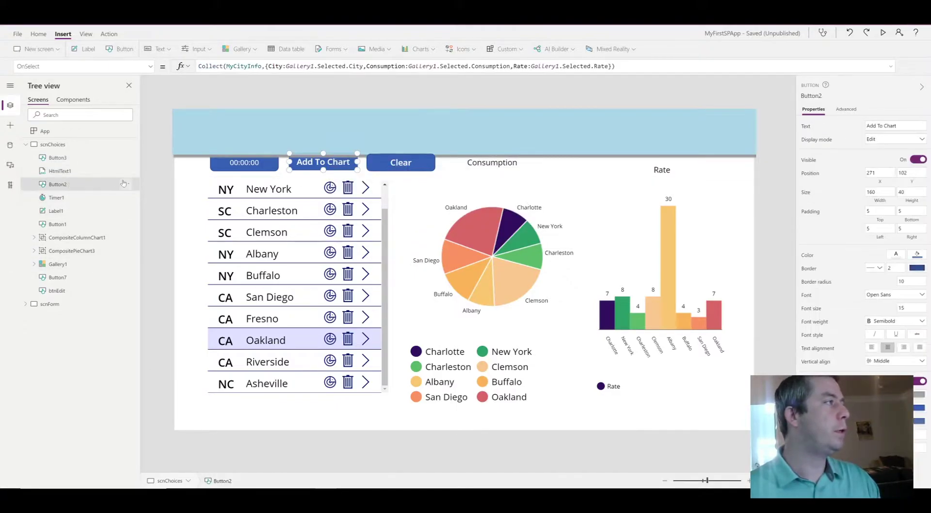
right_click(58, 184)
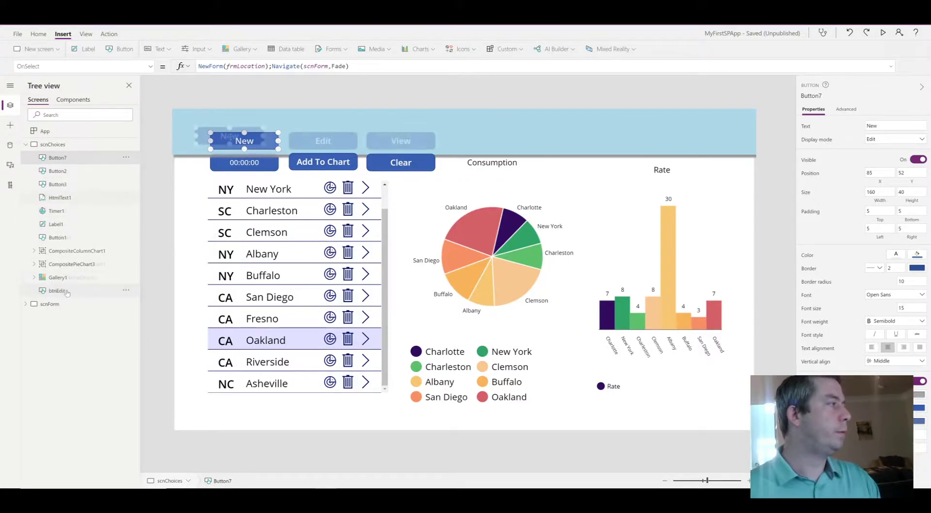
click(312, 141)
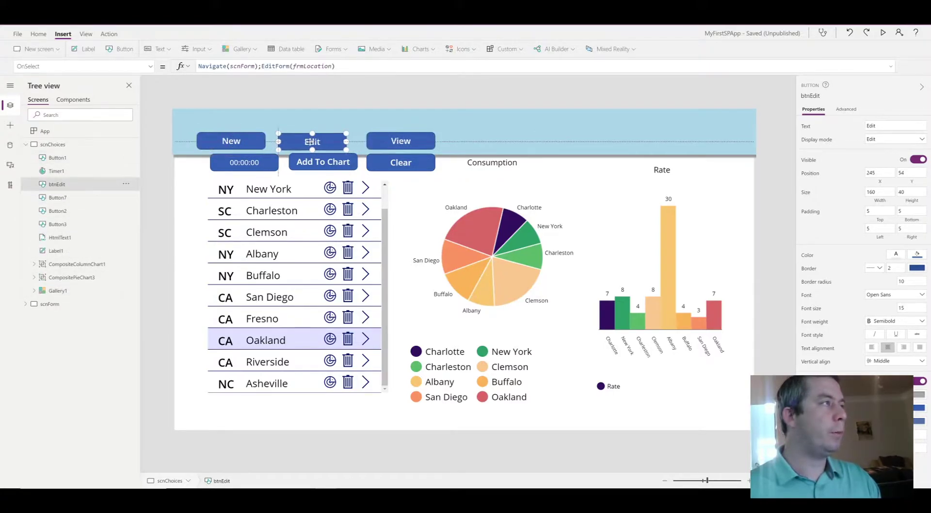
click(391, 140)
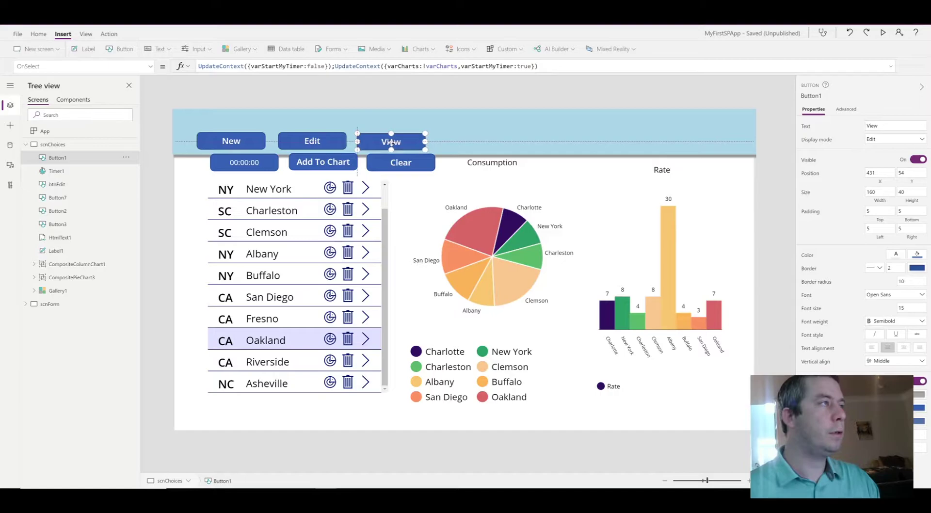
click(470, 141)
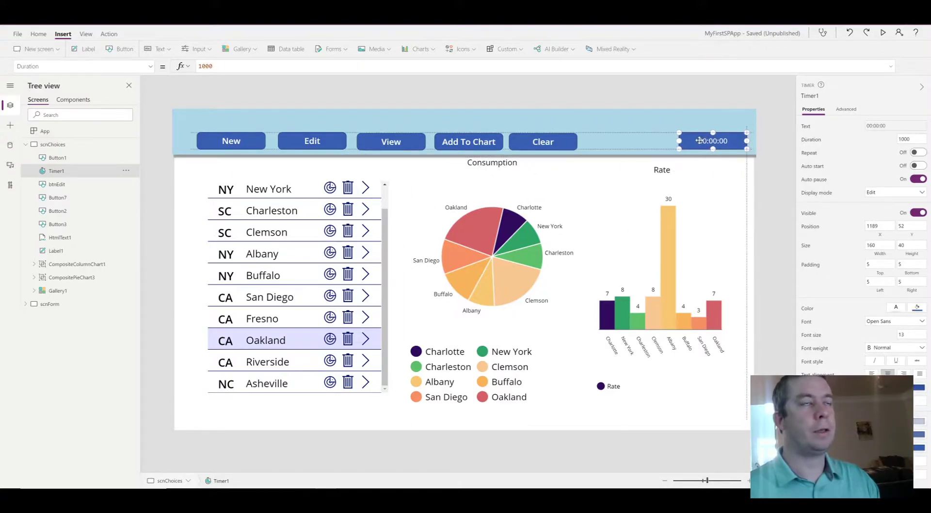
click(883, 33)
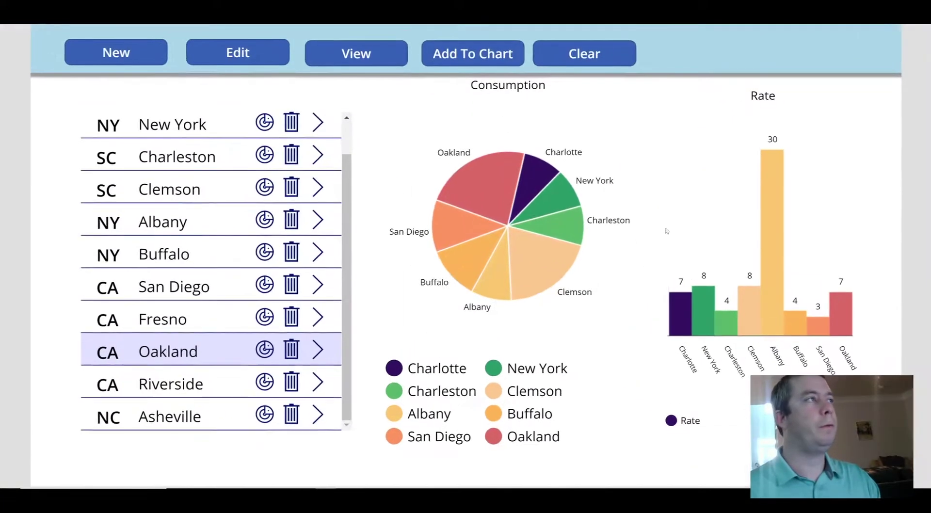
mouse_move(584, 53)
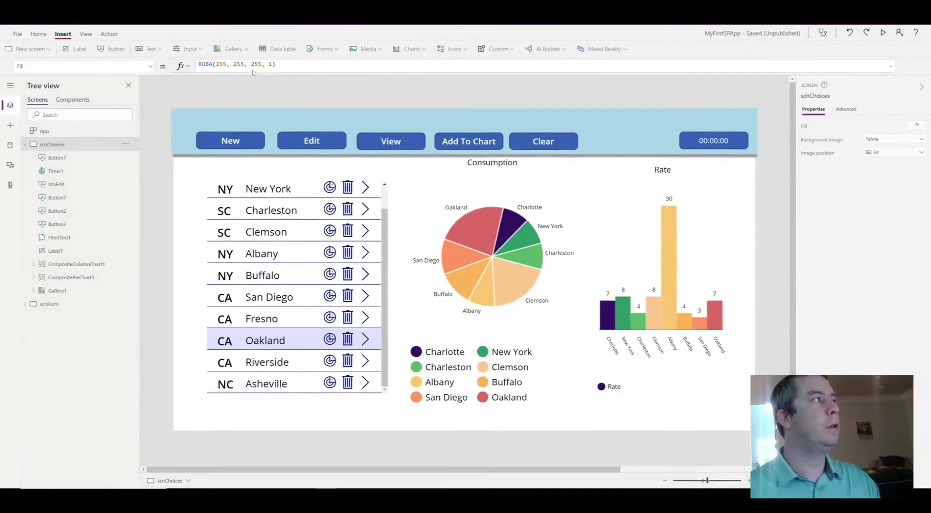
Set the New button's border radius to 0 and place it at the header's left end
click(230, 140)
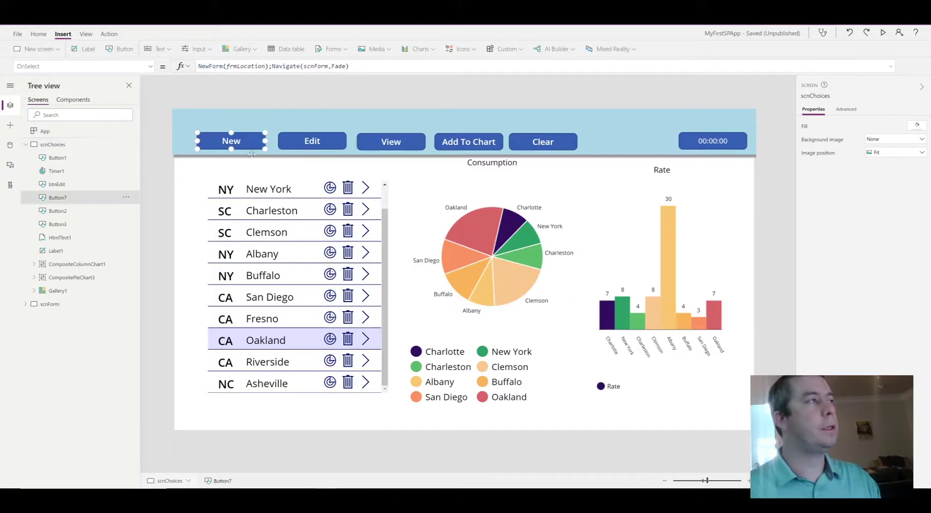
click(230, 140)
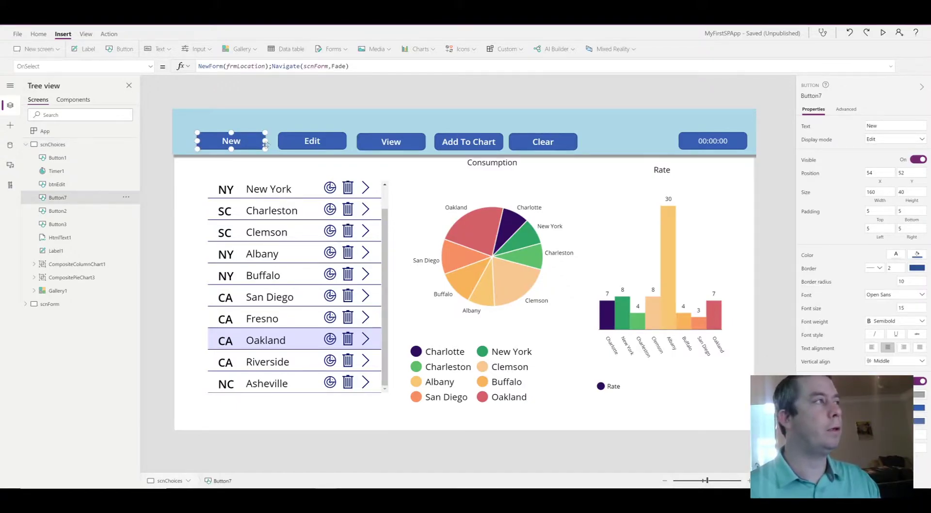
click(59, 237)
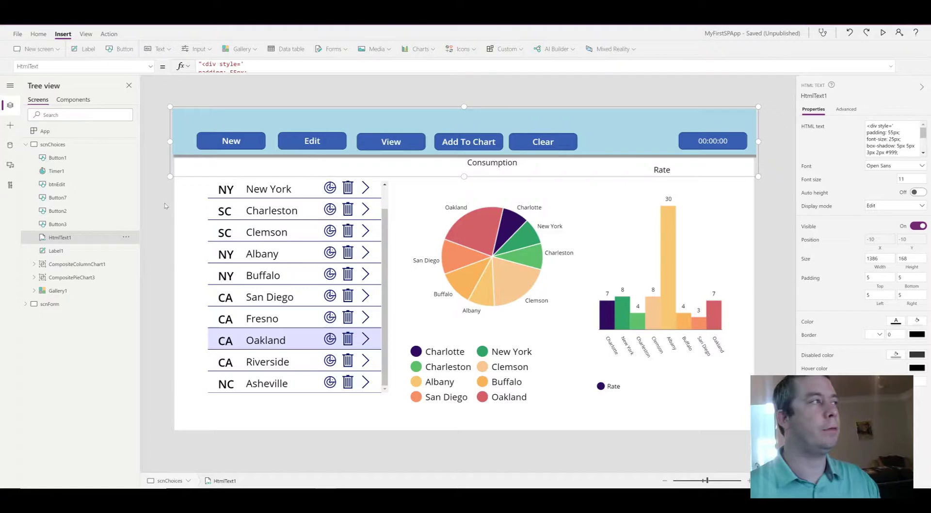
click(230, 141)
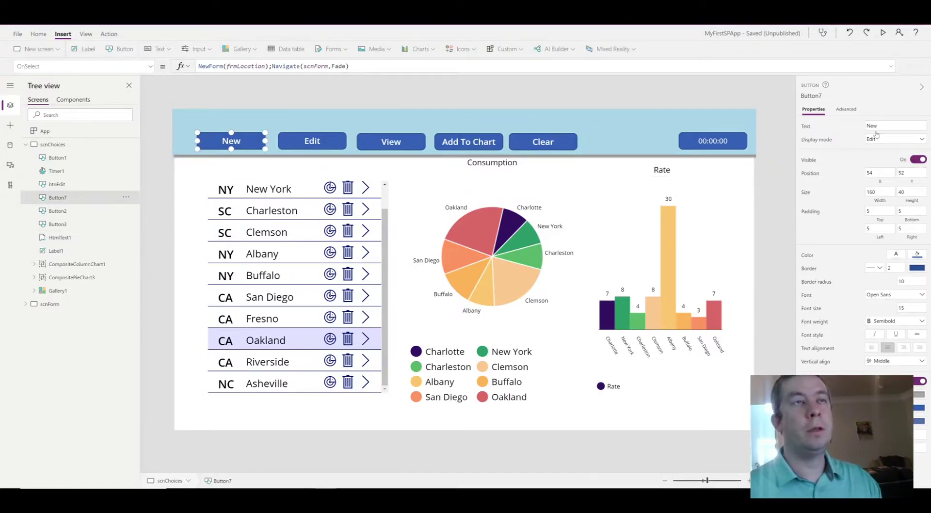
click(847, 108)
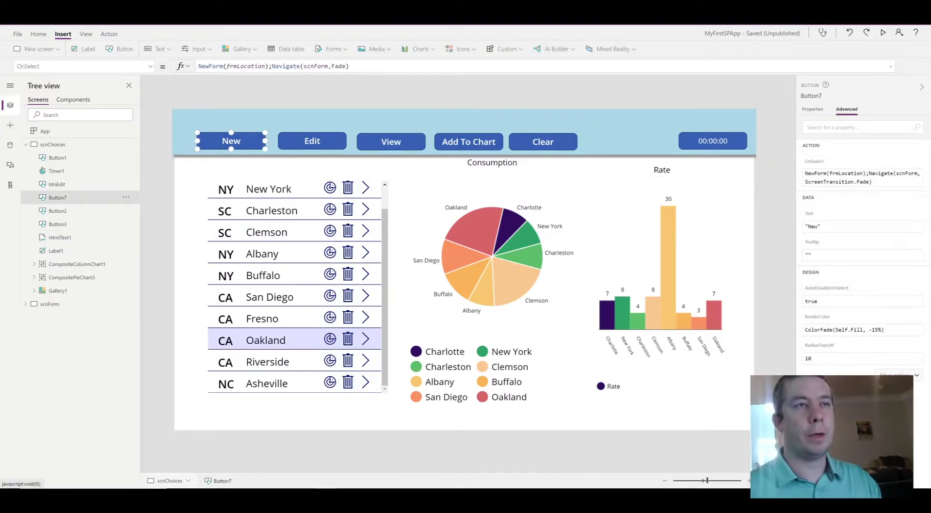
click(812, 108)
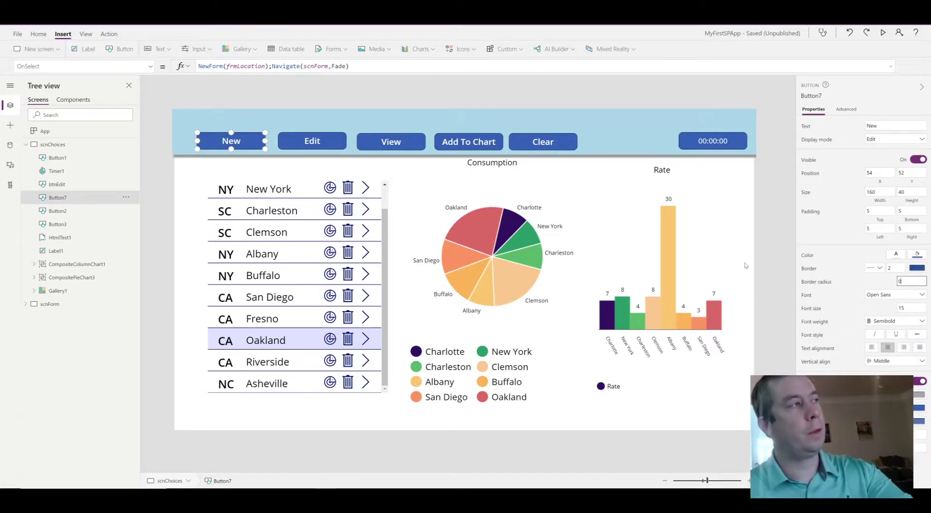
mouse_move(776, 204)
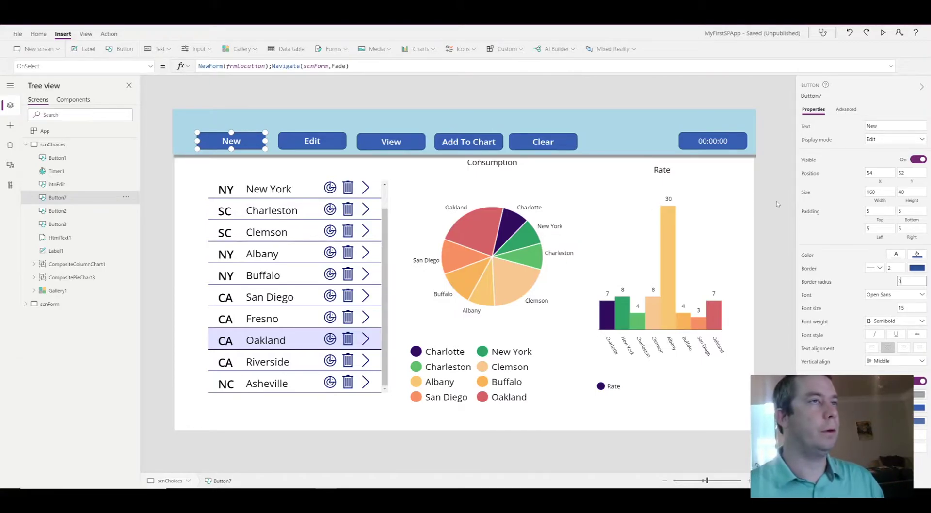
drag(231, 140, 208, 149)
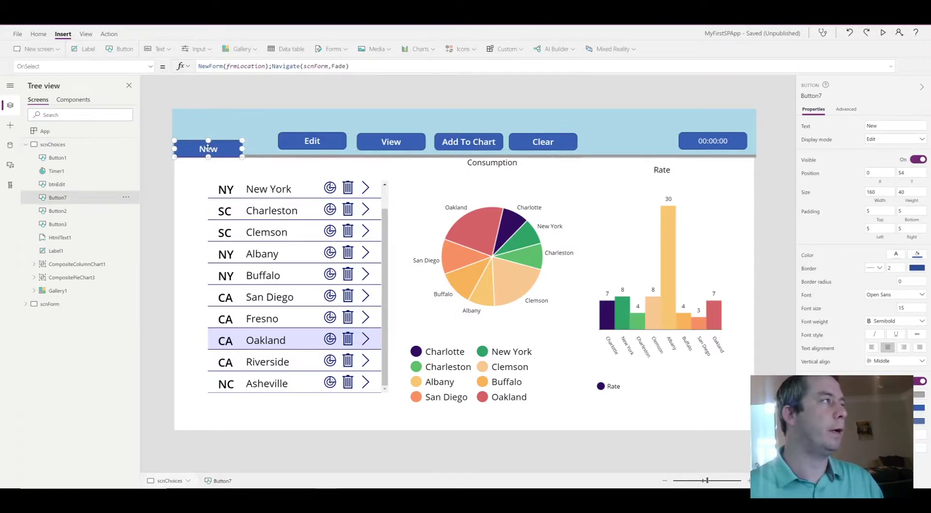
drag(208, 148, 228, 135)
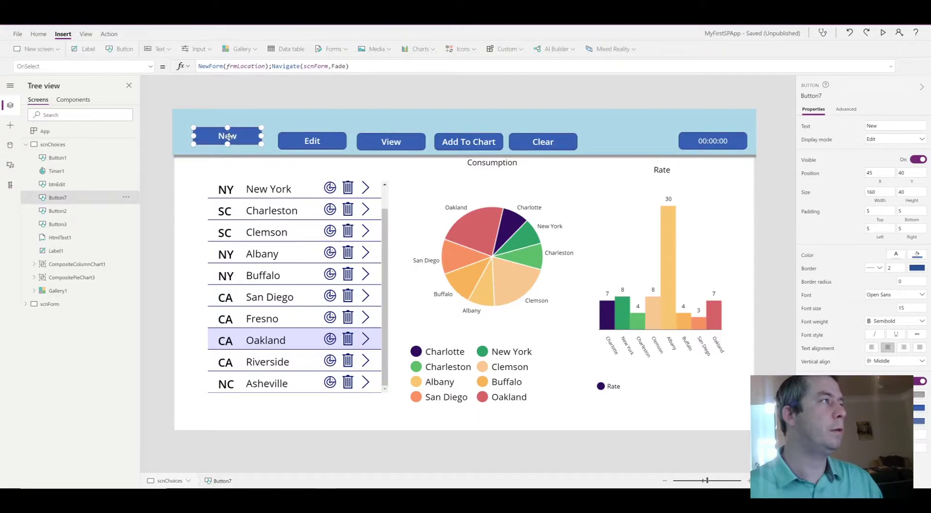
Make btnEdit a 70×70 circle with border radius 70, then select View
click(312, 141)
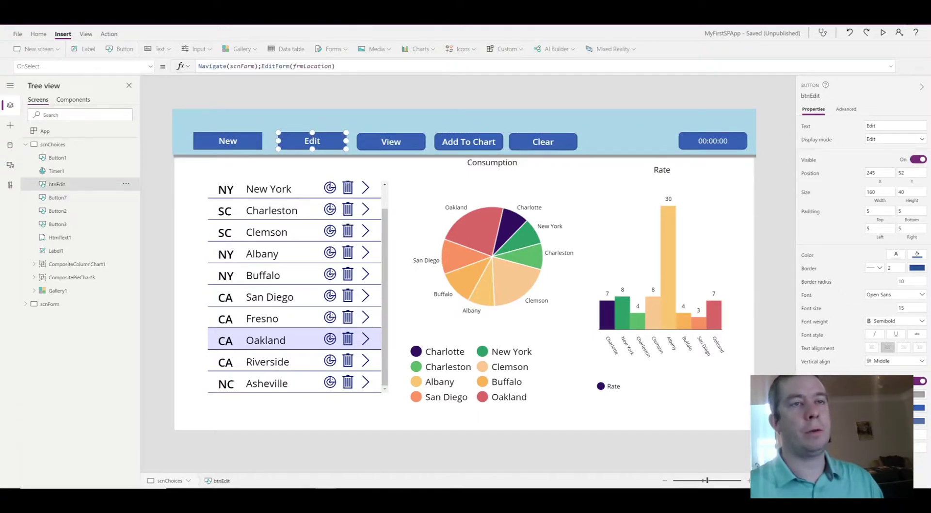
mouse_move(370, 173)
text(70)
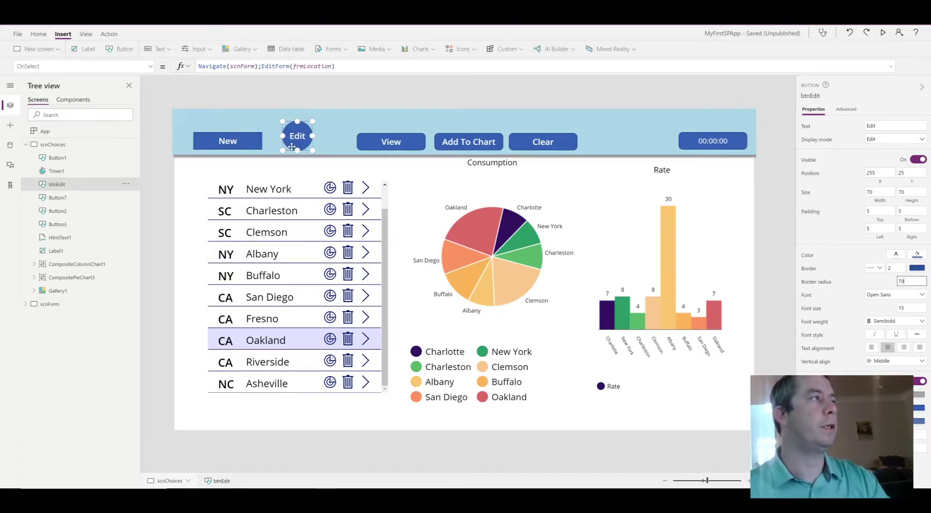
click(390, 141)
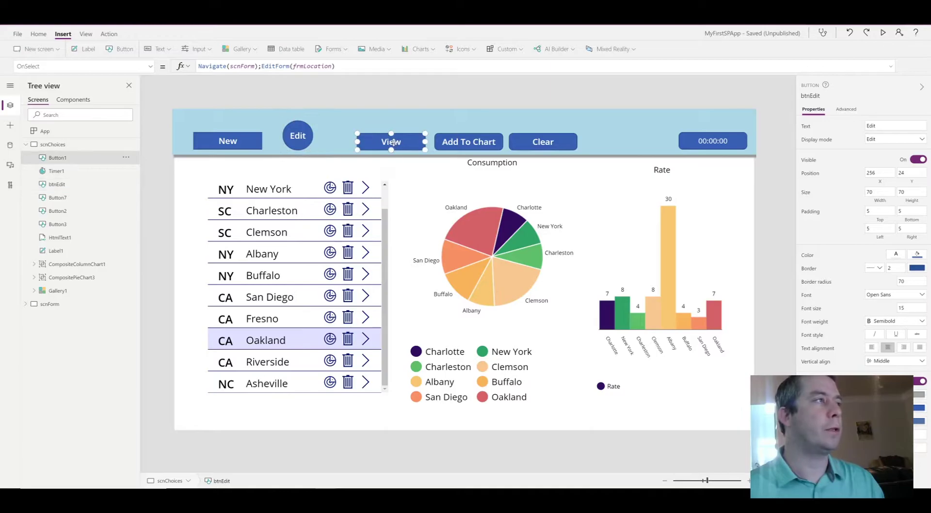
click(373, 141)
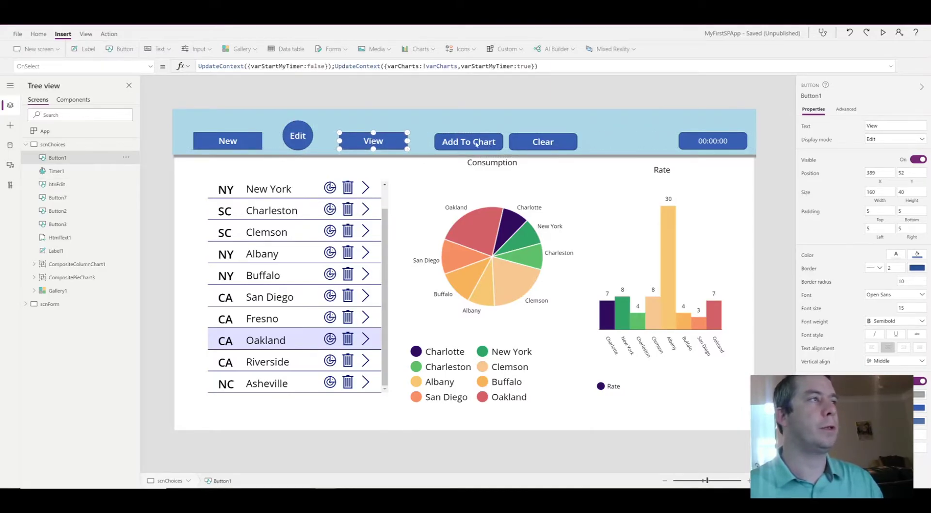
Move Add To Chart nearer the Edit button, leave preview, and select the timer
click(542, 141)
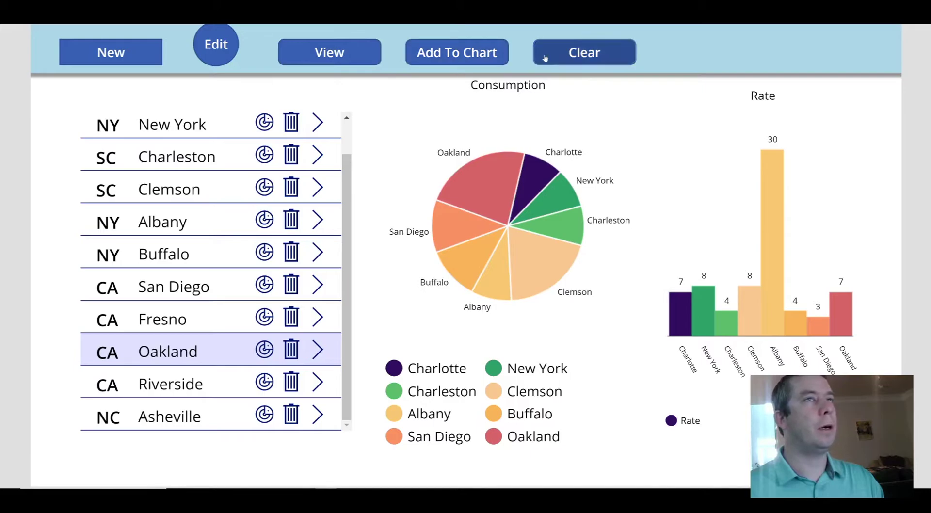
mouse_move(776, 55)
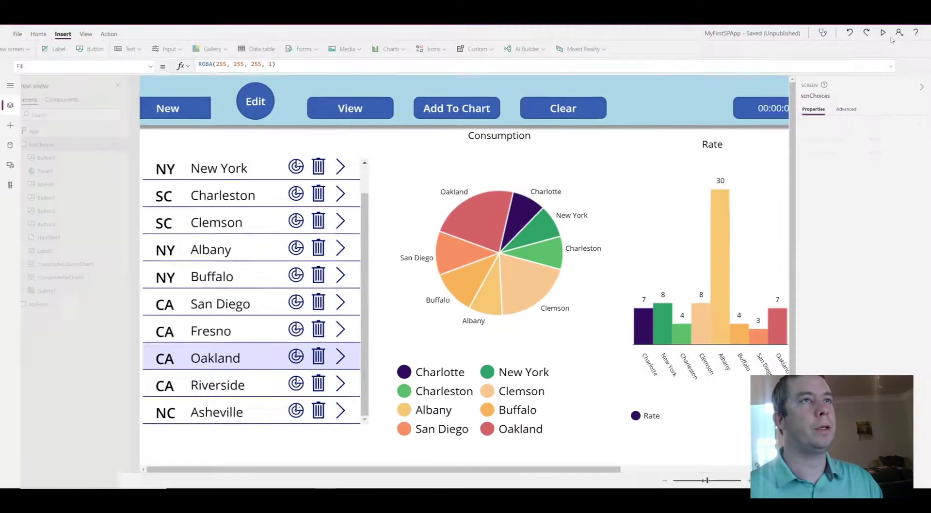
click(57, 172)
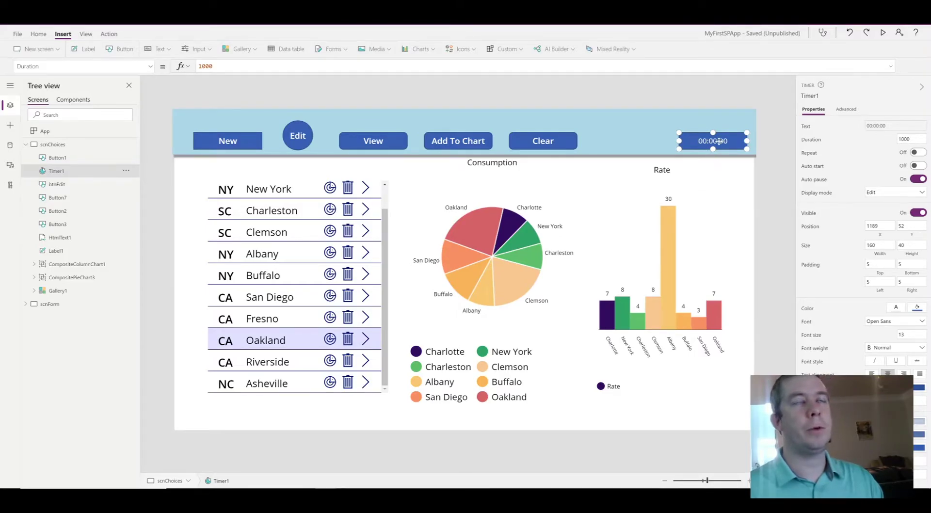
click(883, 33)
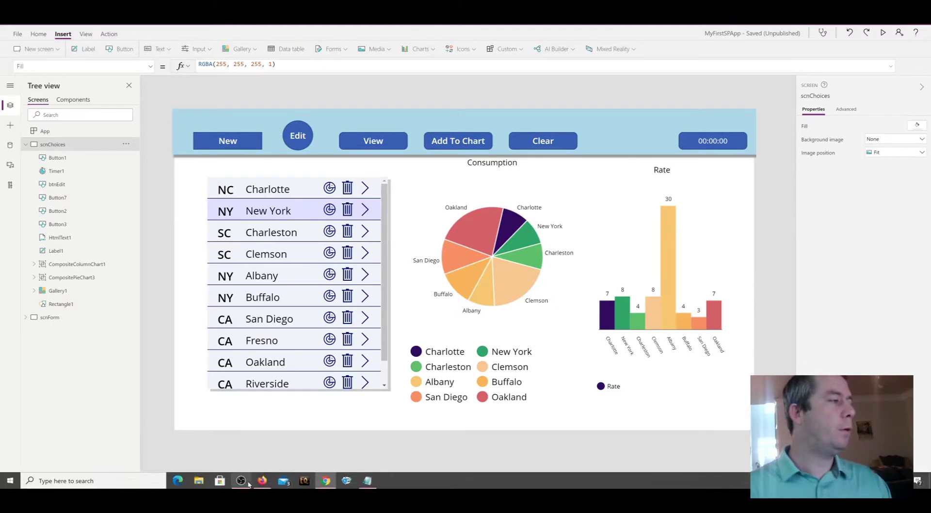
Open the saved shadow style notes in Notepad and select all the text
click(367, 481)
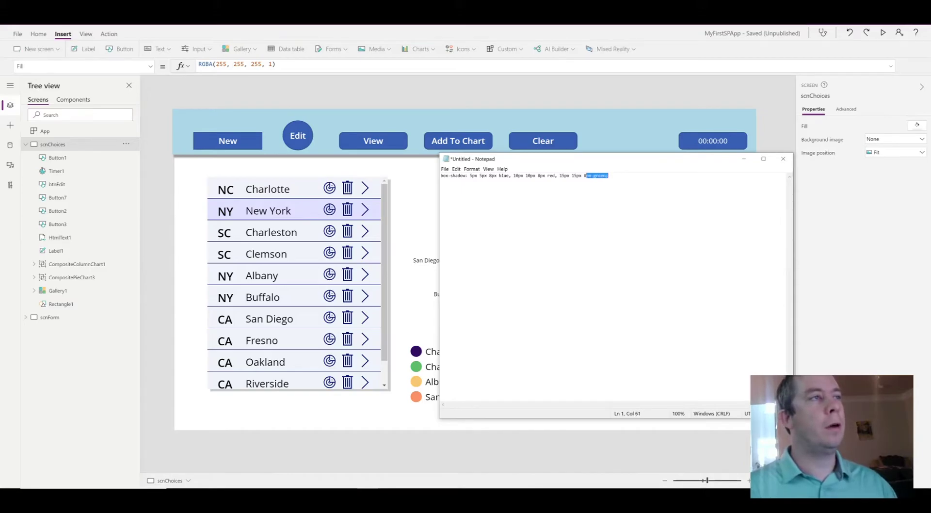
key(ctrl+a)
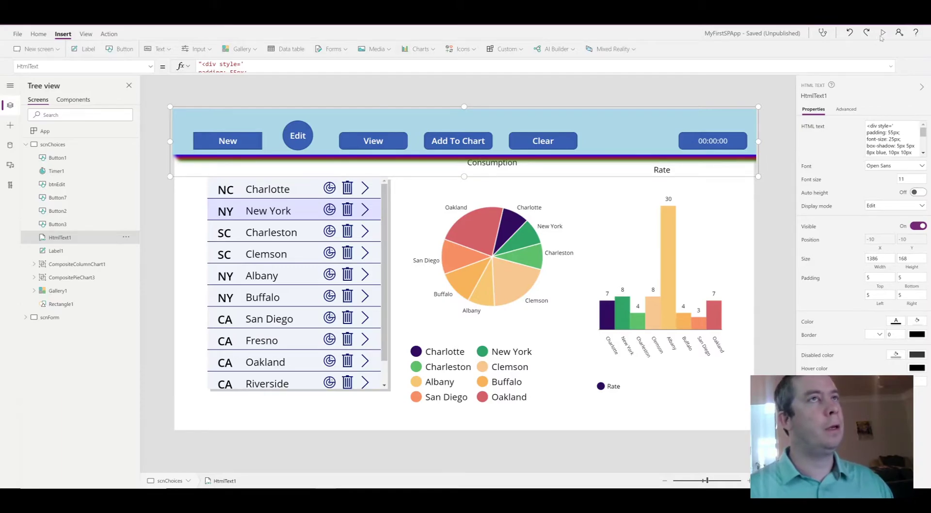
mouse_move(883, 33)
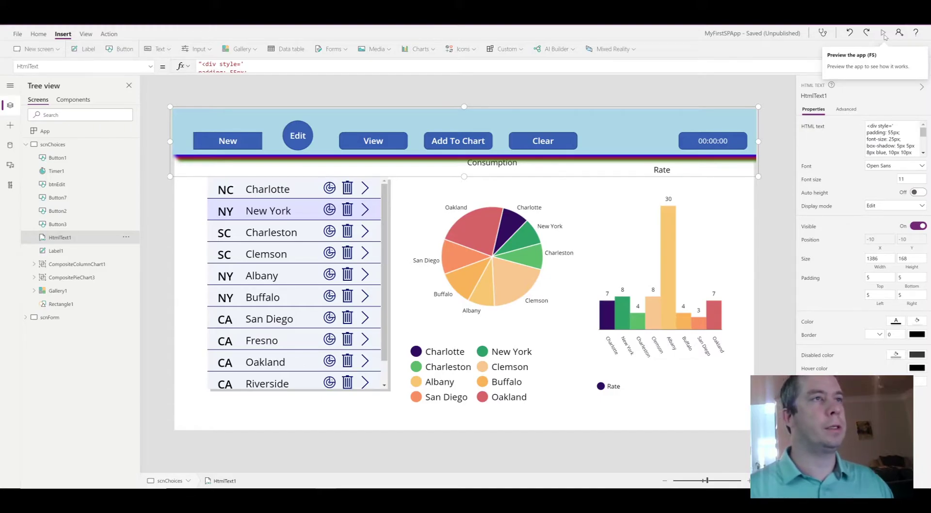
Run the app preview and scroll the gallery to inspect both shadows
click(883, 32)
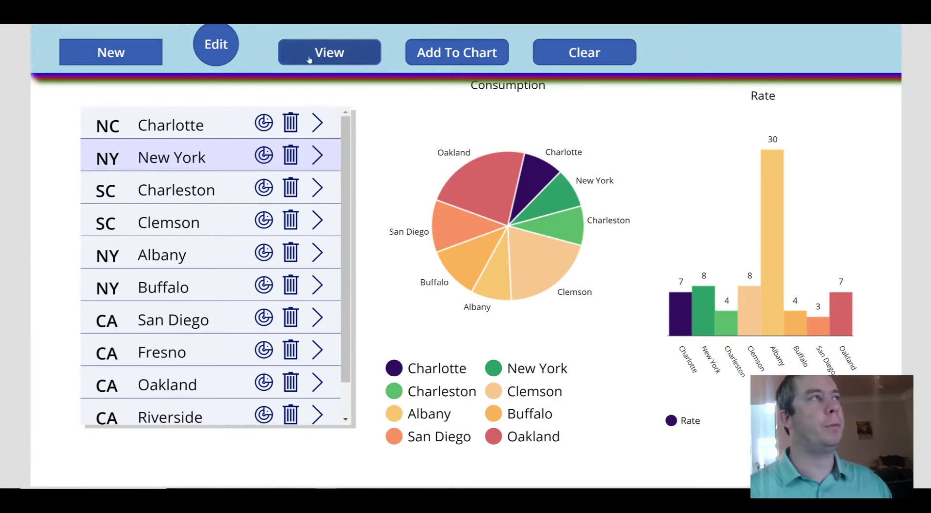
scroll(down, 3)
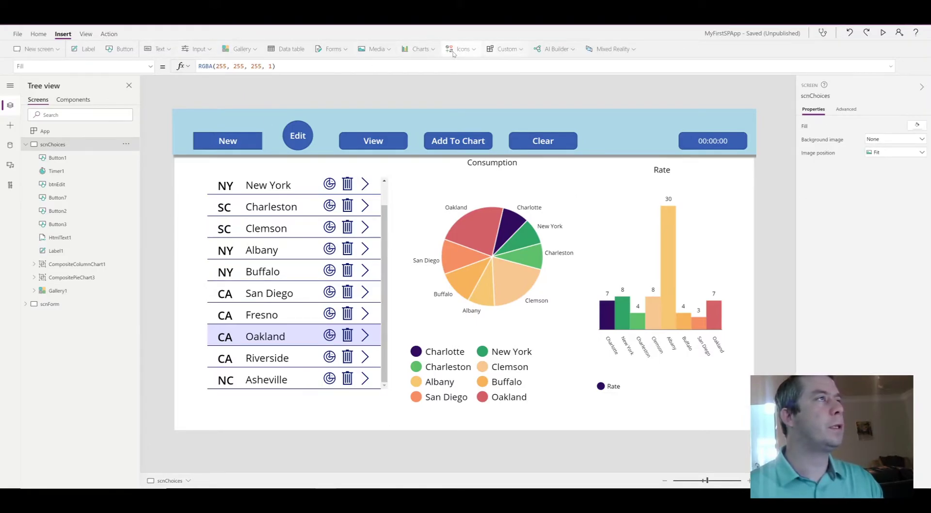
Pick Rectangle from the Insert > Icons list, adding a 425×510 rectangle over the gallery
click(461, 49)
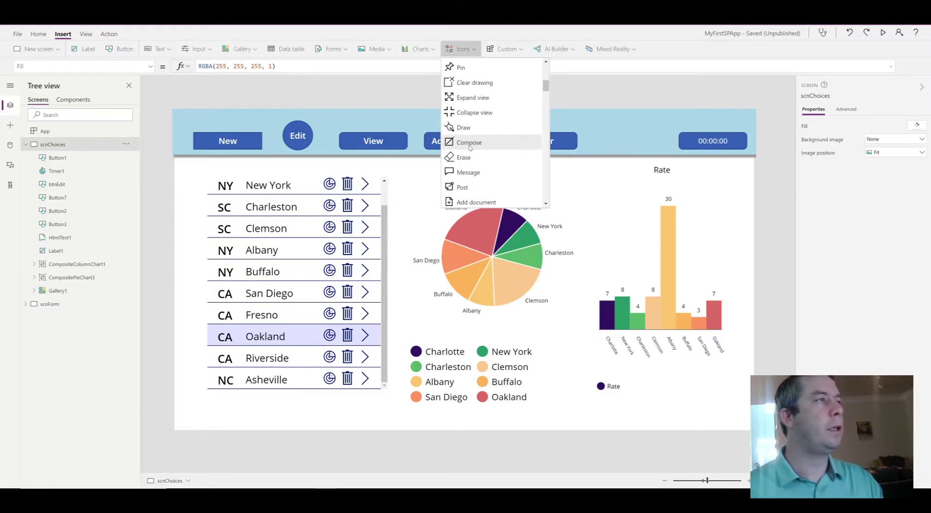
scroll(down, 3)
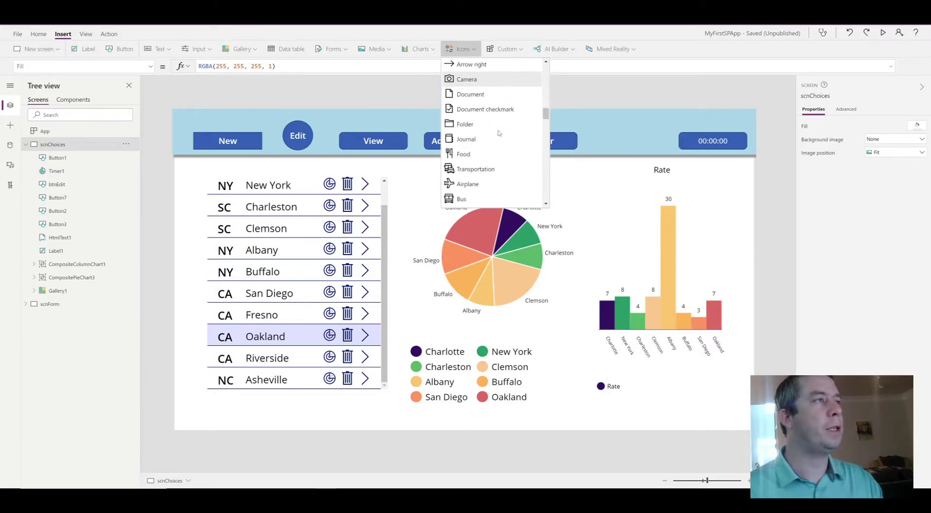
scroll(down, 3)
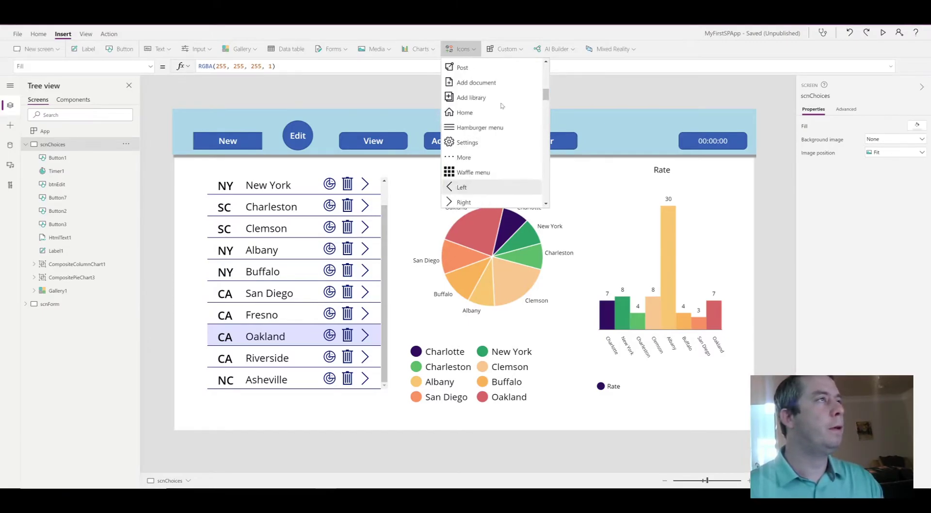
scroll(down, 3)
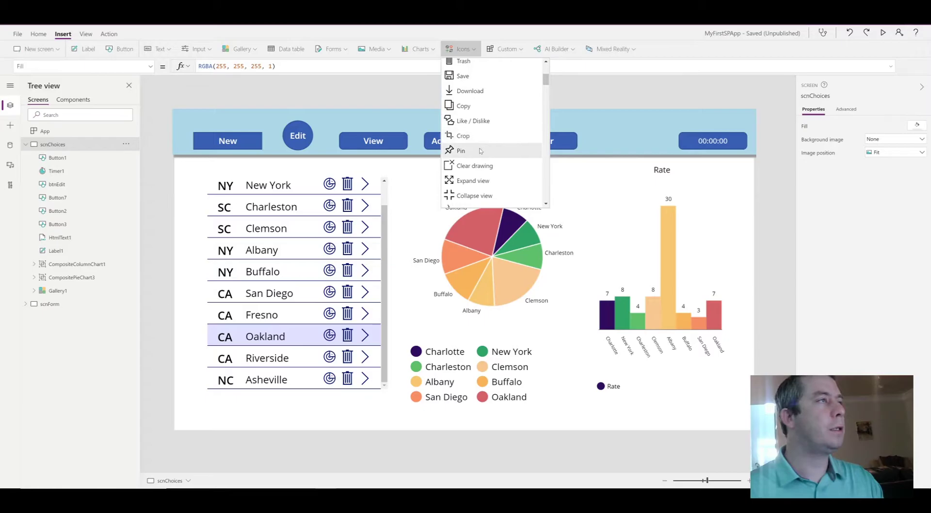
scroll(down, 3)
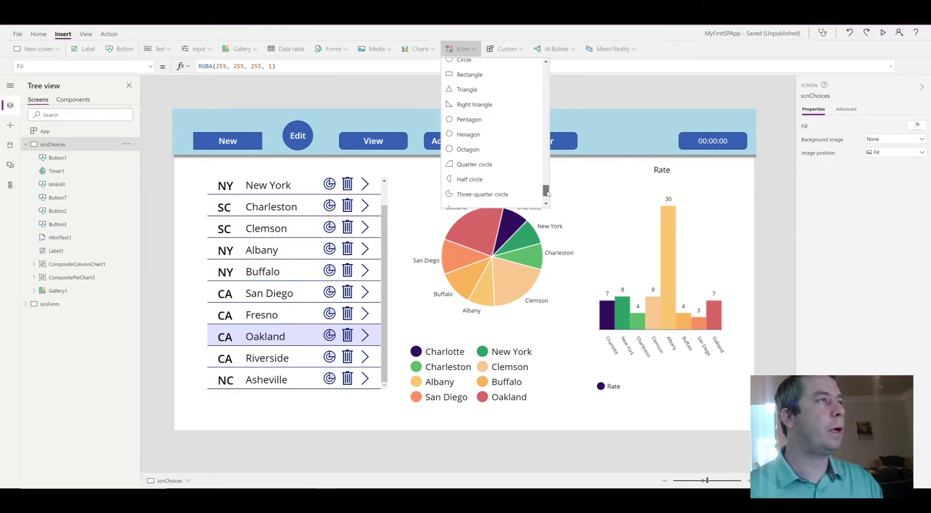
scroll(up, 3)
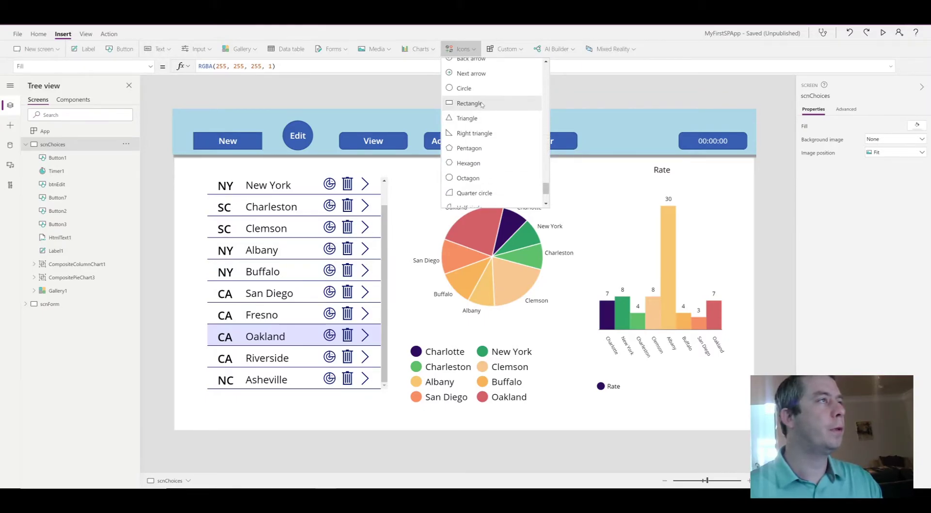
click(470, 102)
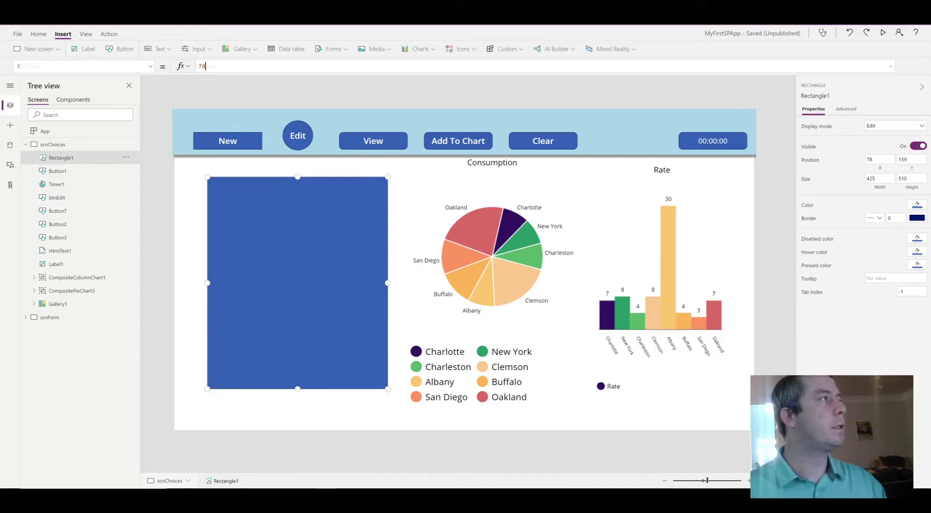
Position Rectangle1 at X 80, Y 161 and color it light gray
text(0)
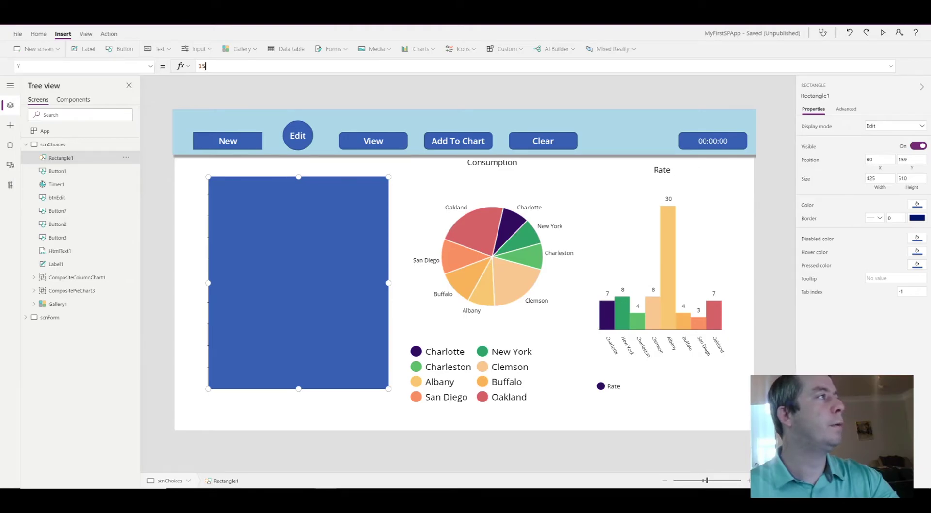
text(161)
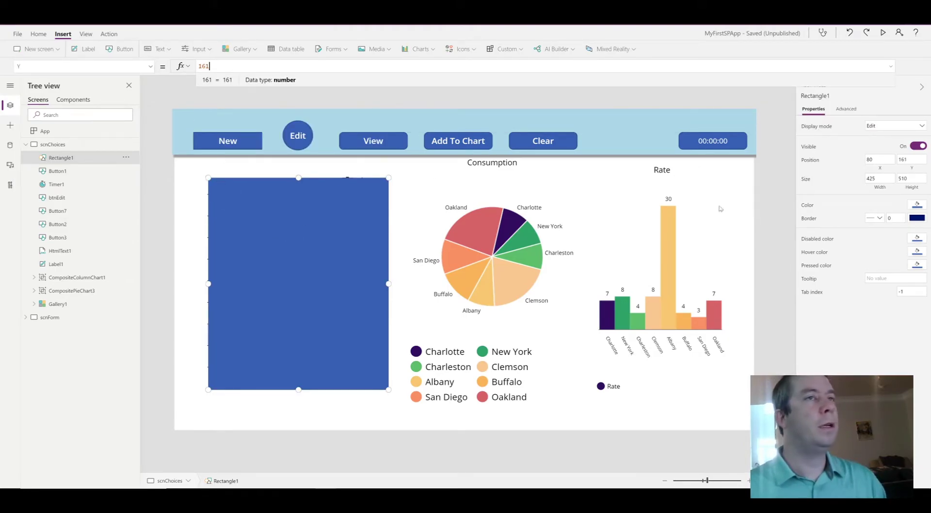
click(916, 205)
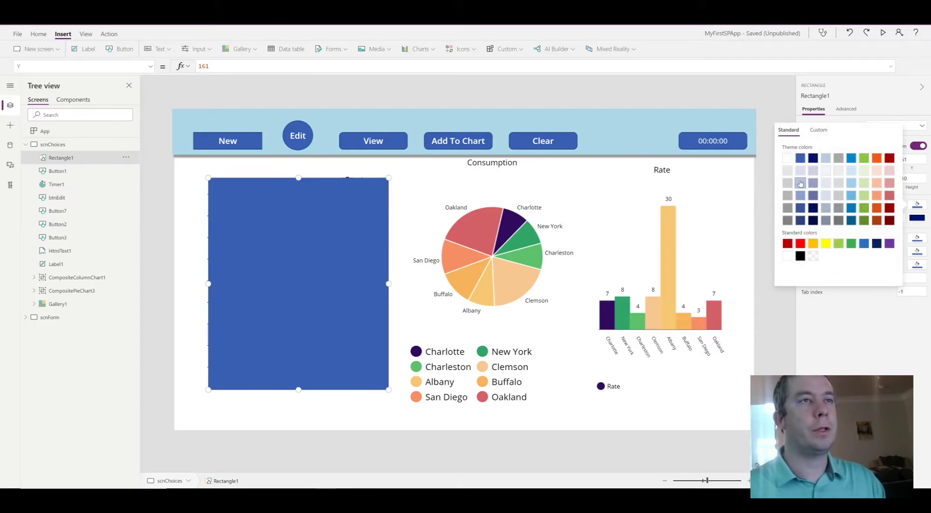
click(800, 182)
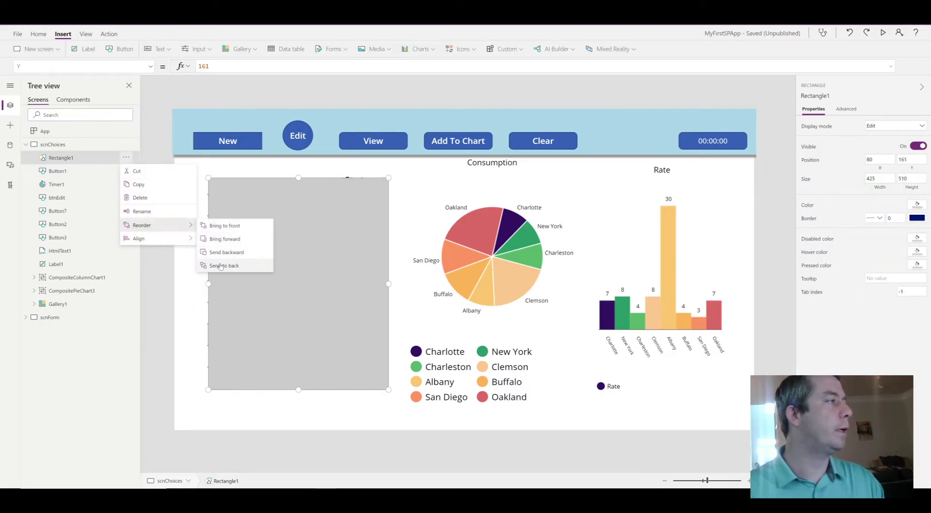
Send the rectangle behind all controls, then select Gallery1 to change its color
click(224, 265)
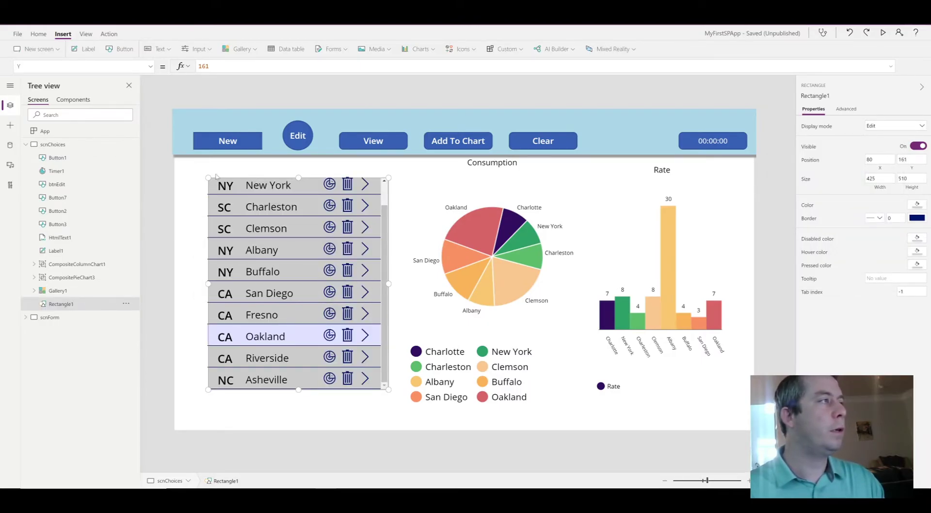
click(59, 291)
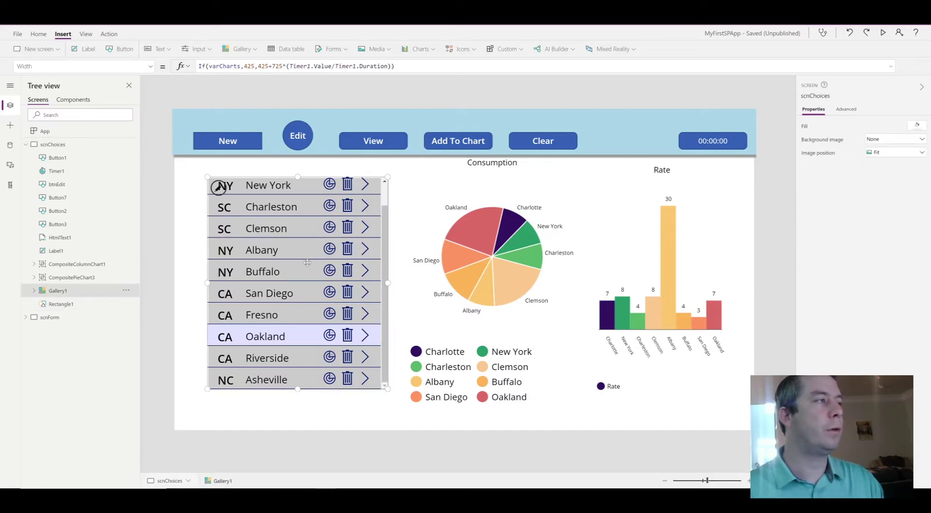
click(58, 291)
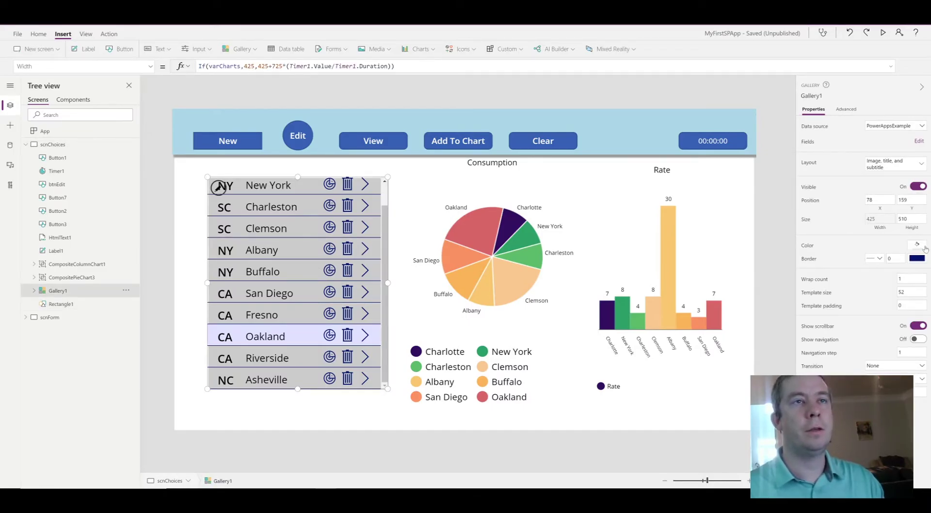
click(917, 246)
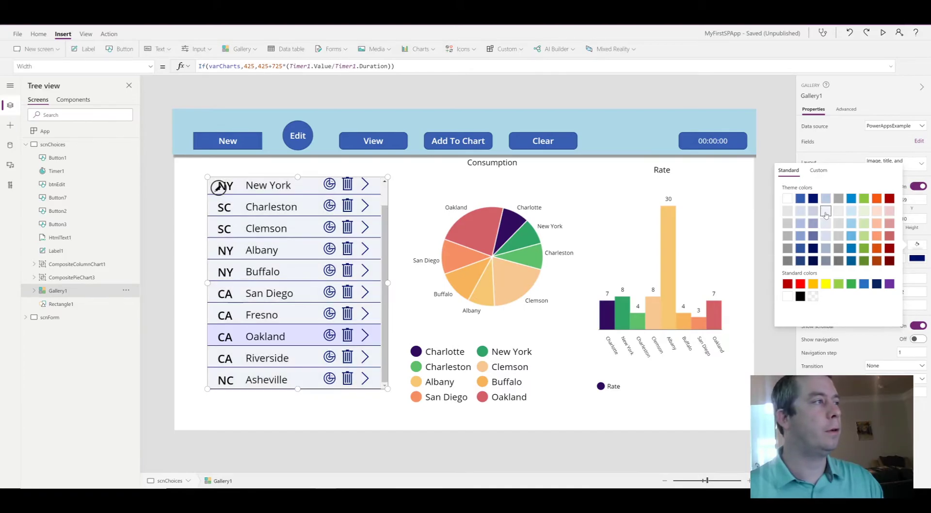
mouse_move(826, 213)
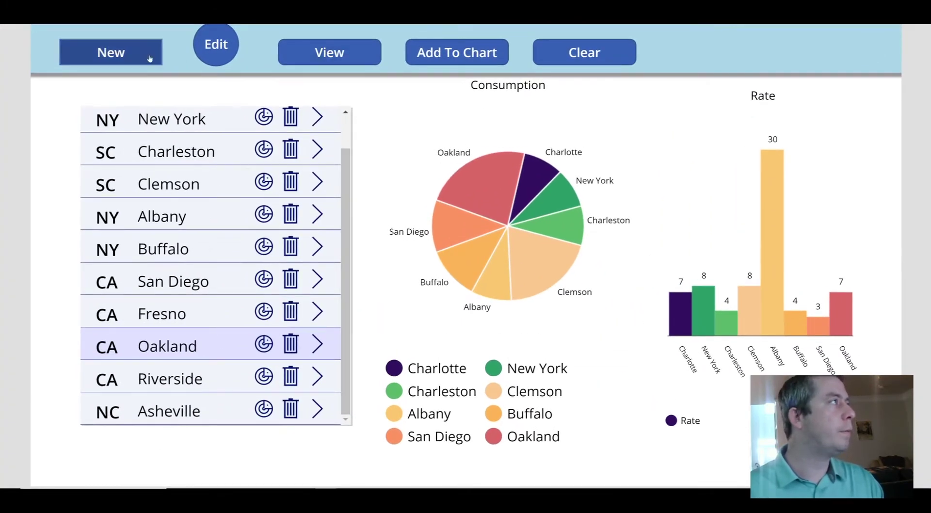
click(328, 52)
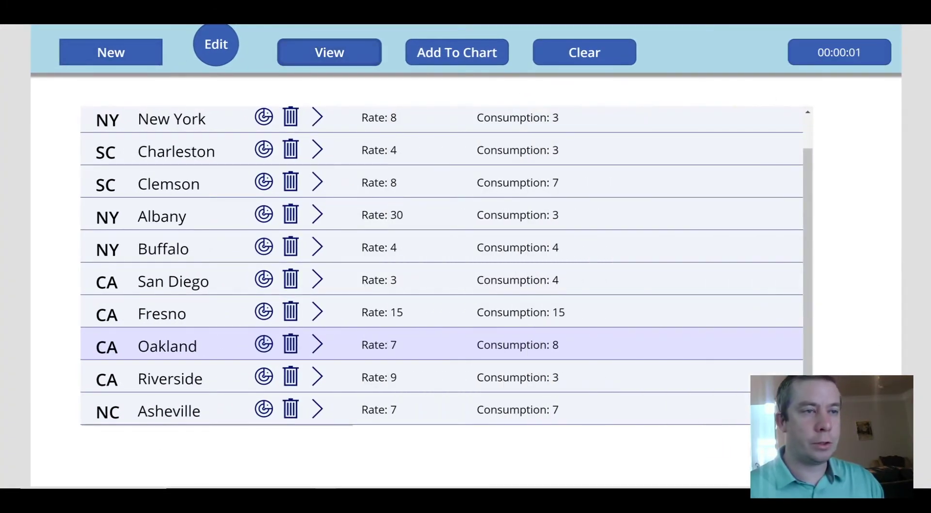
click(456, 53)
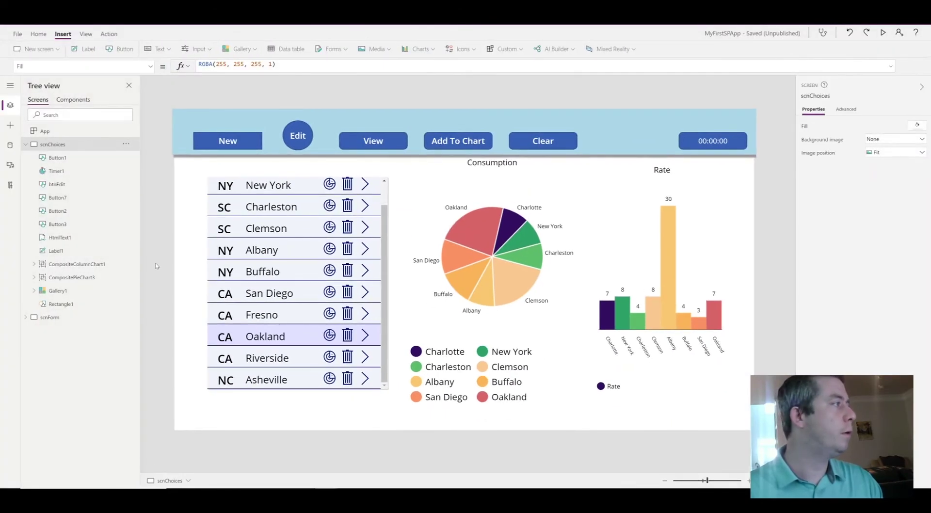
click(60, 303)
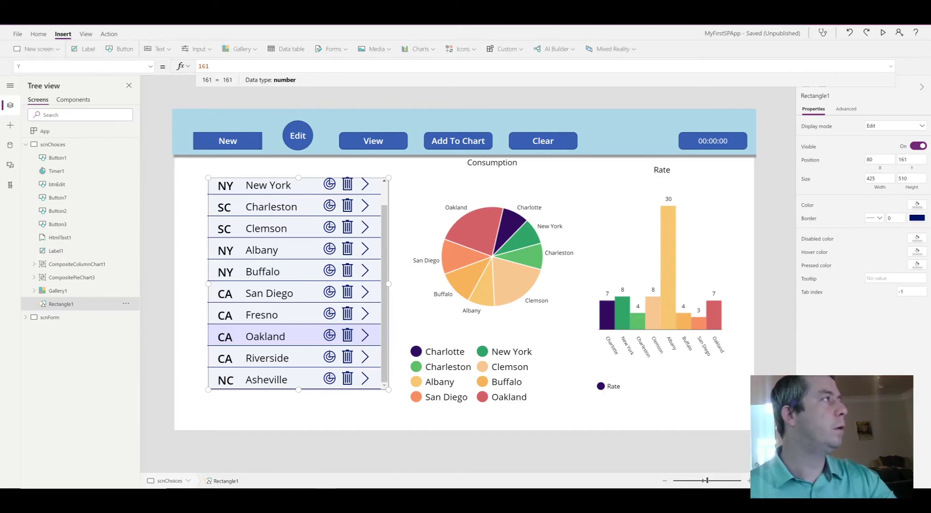
click(911, 159)
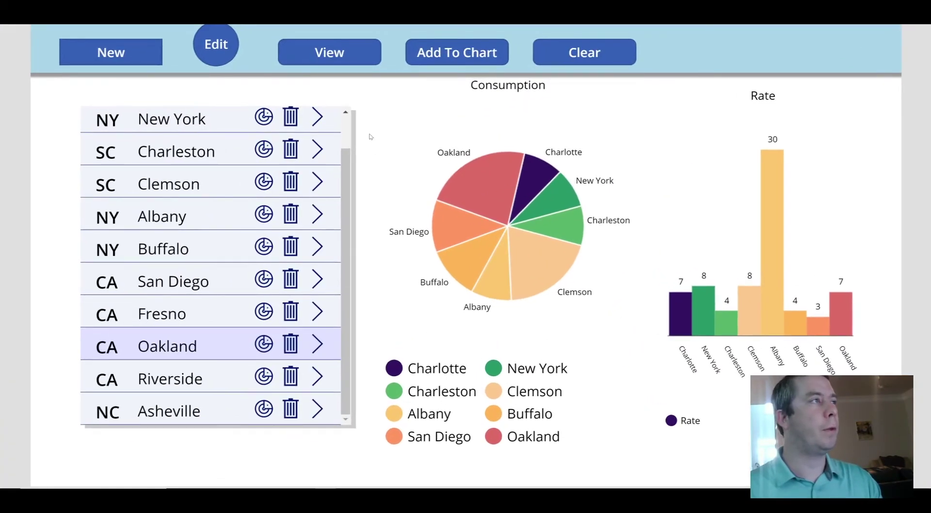
mouse_move(330, 433)
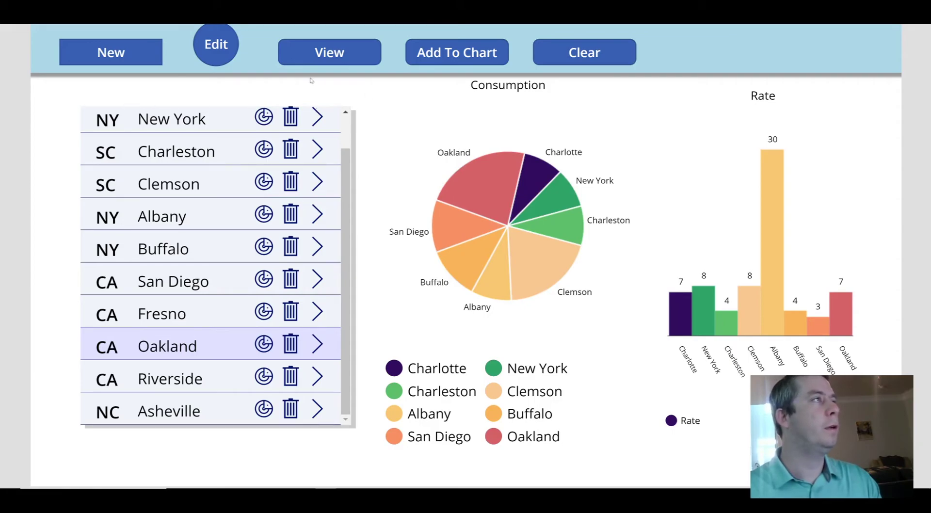
click(329, 52)
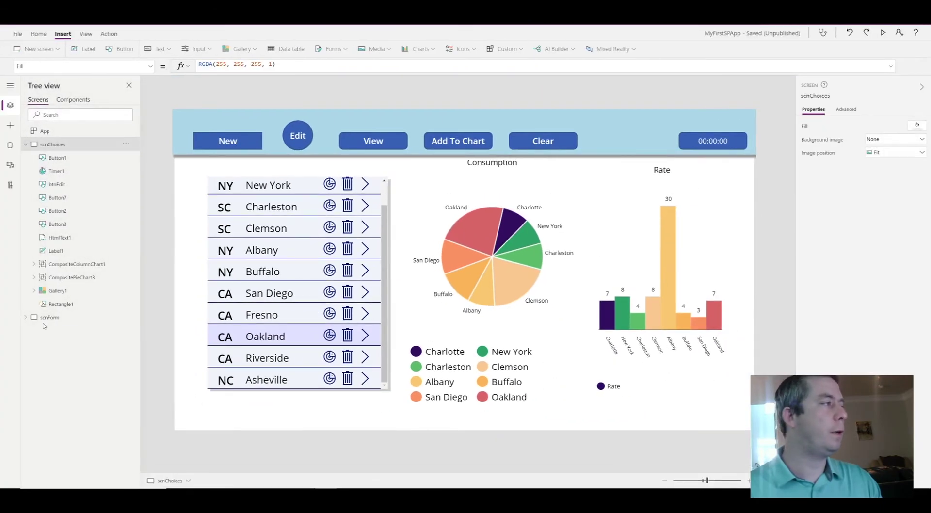
Preview the app, switch to the wide list view, select New York, then return to charts
click(60, 304)
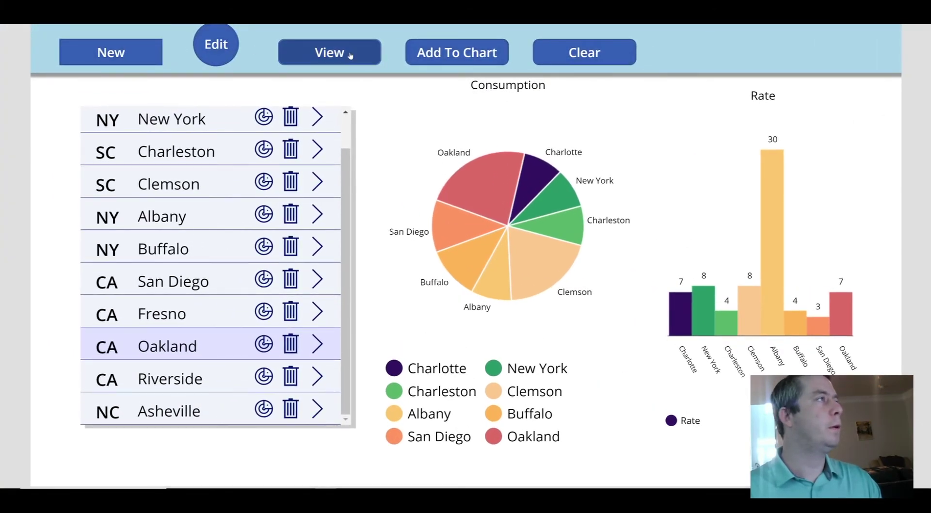
click(329, 52)
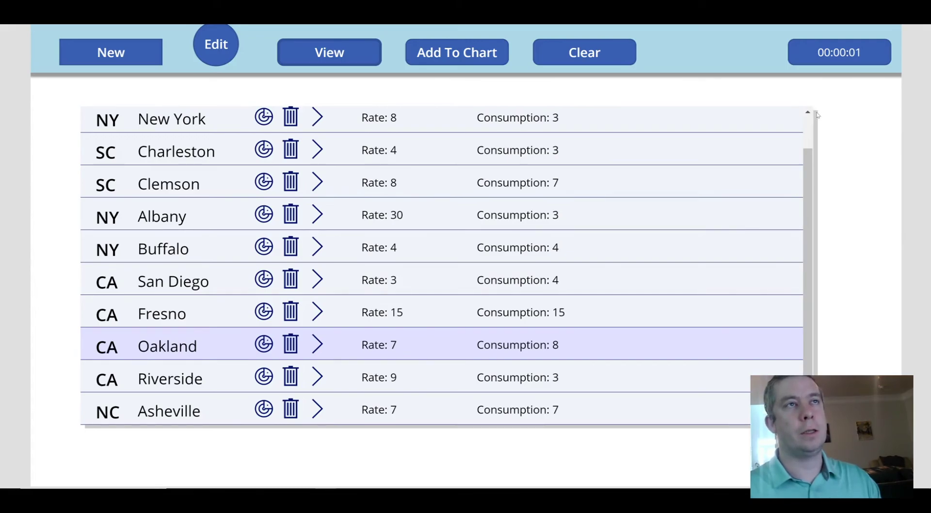
mouse_move(912, 111)
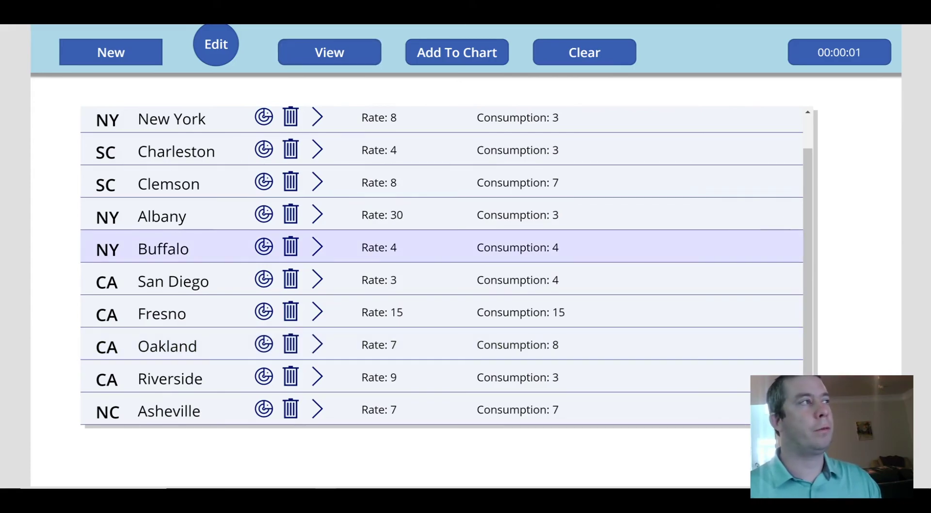
click(171, 119)
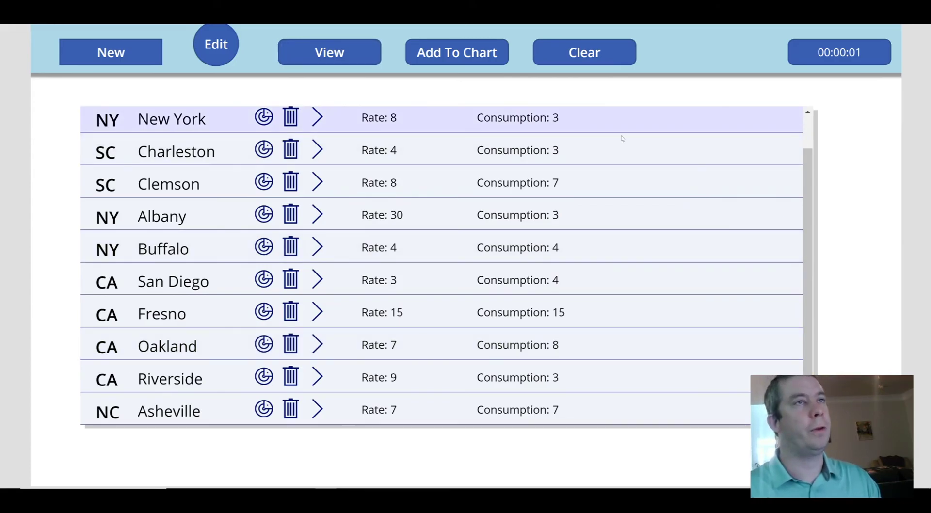
scroll(up, 3)
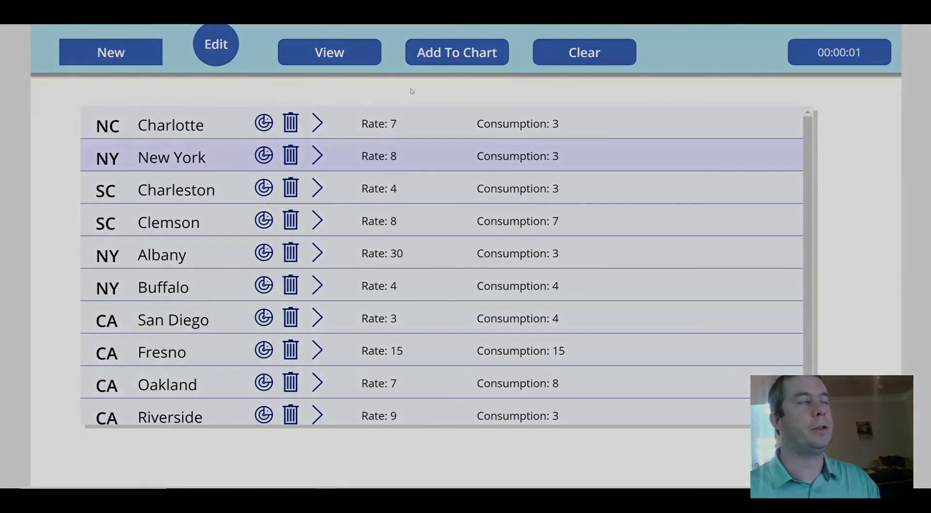
click(329, 53)
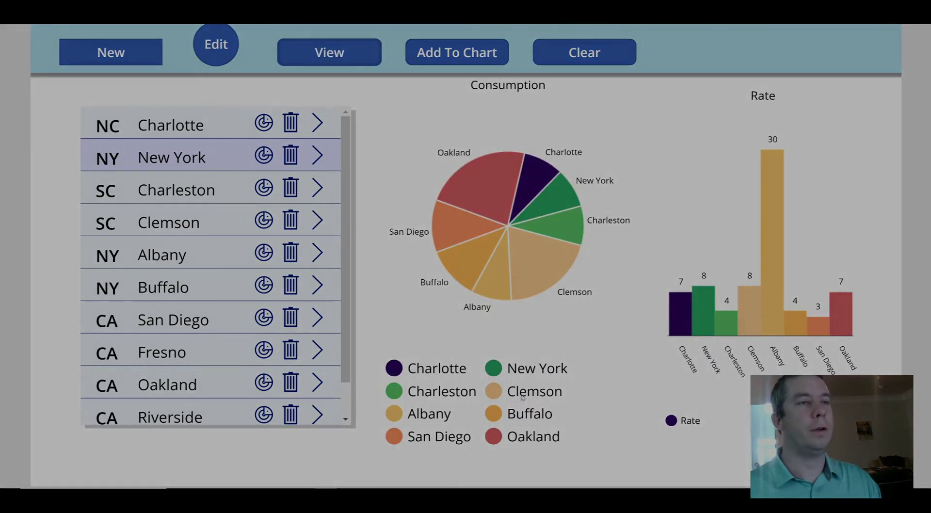